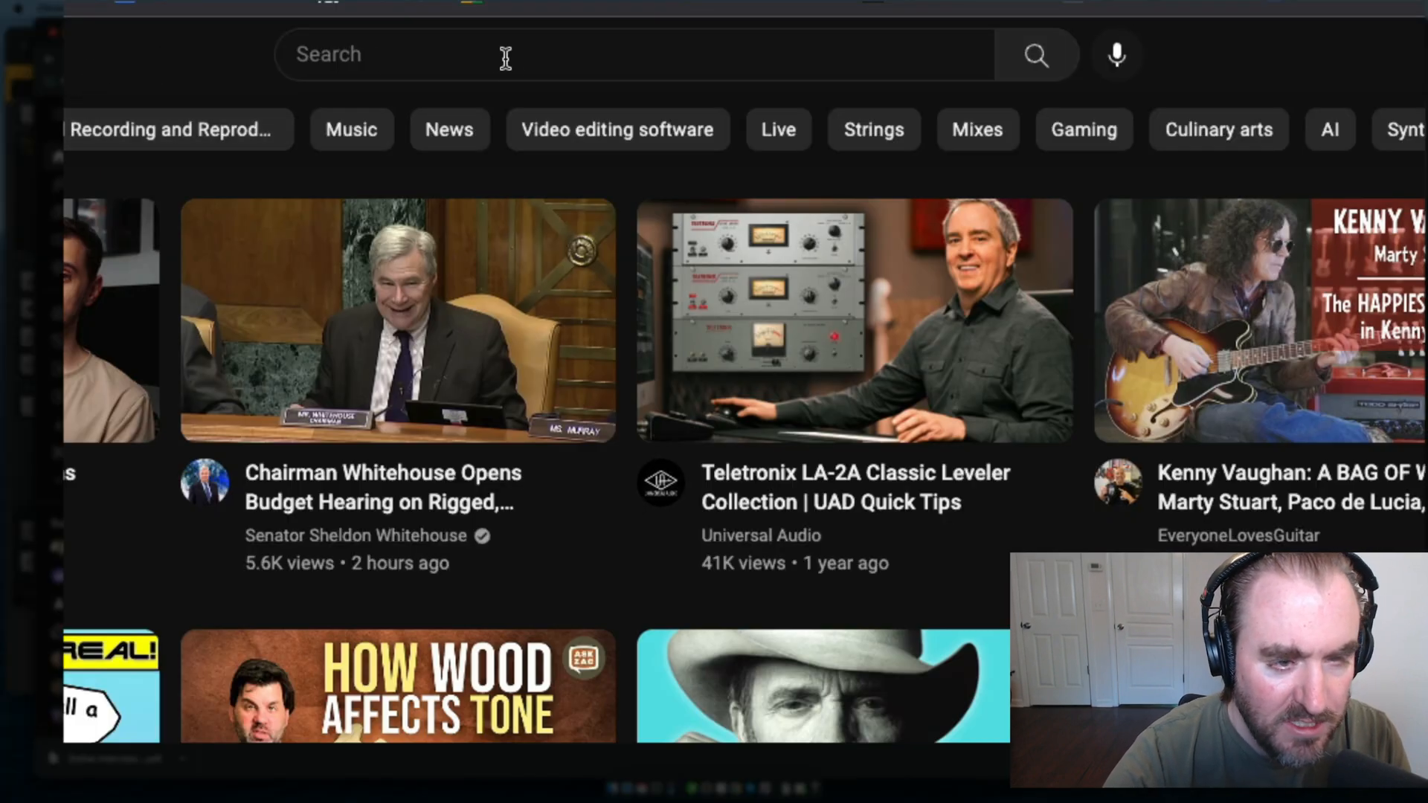
- Search YouTube for 'lower cholesterol naturally' using the matching suggestion
{"action": "type", "text": "lower cholesteral nat"}
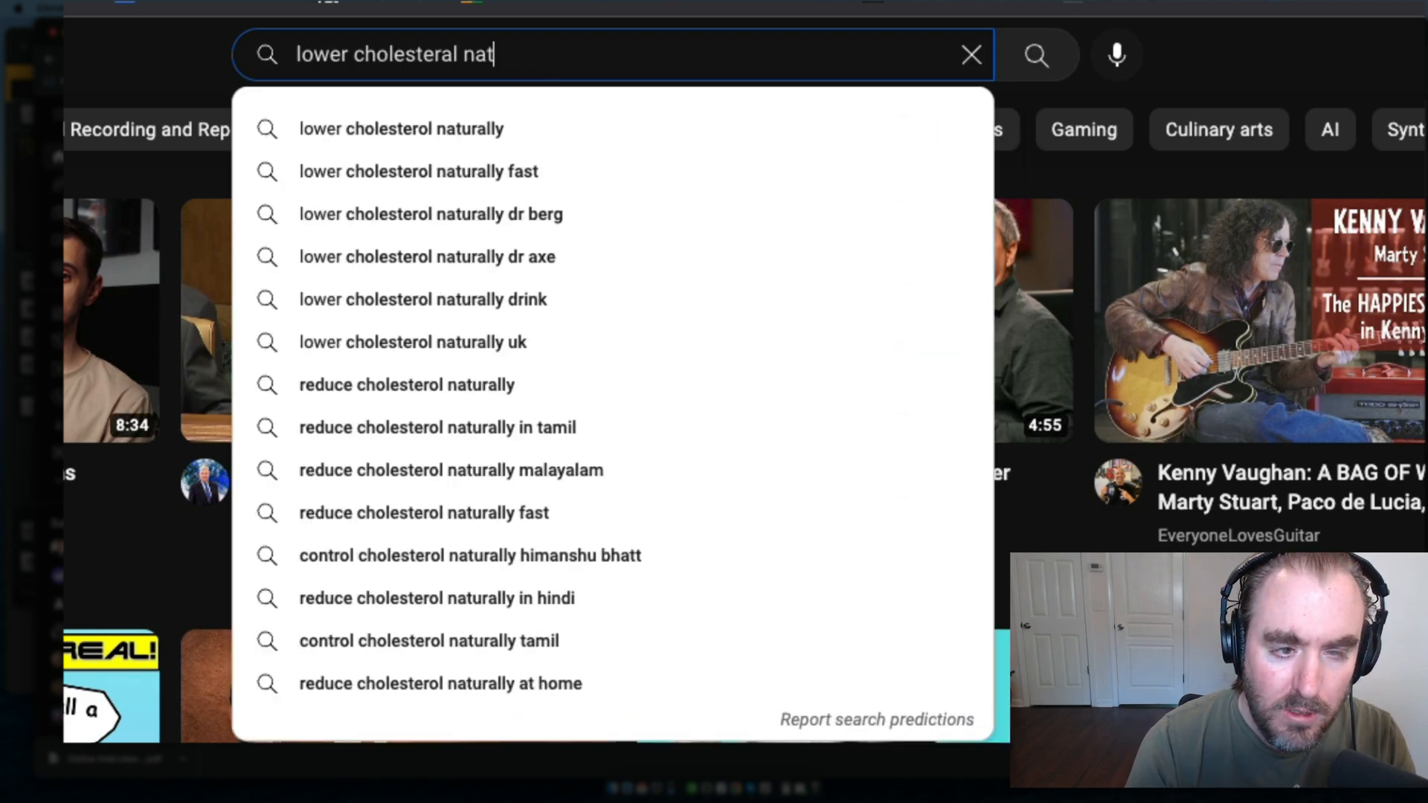
{"action": "left_click", "coordinate": [402, 128]}
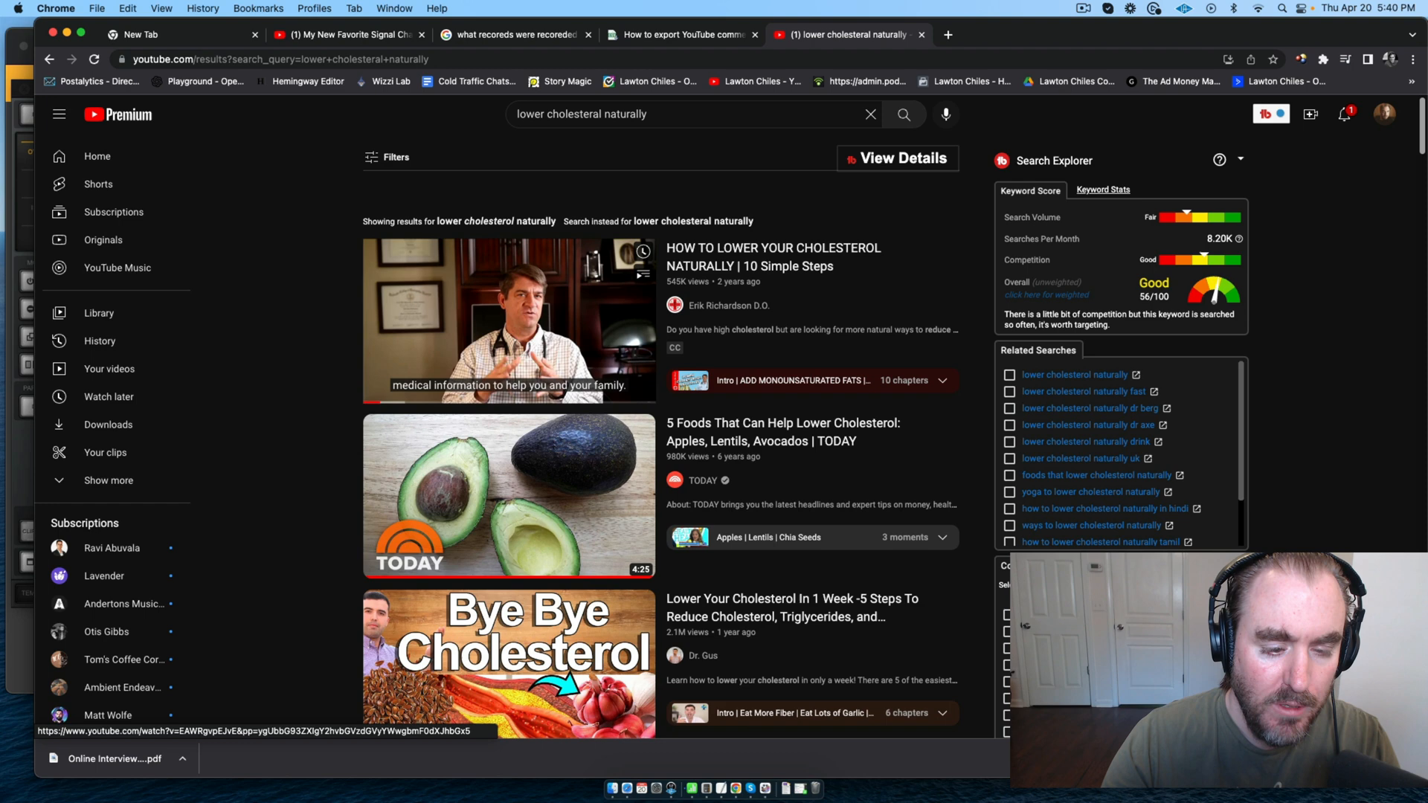
{"action": "mouse_move", "coordinate": [519, 264]}
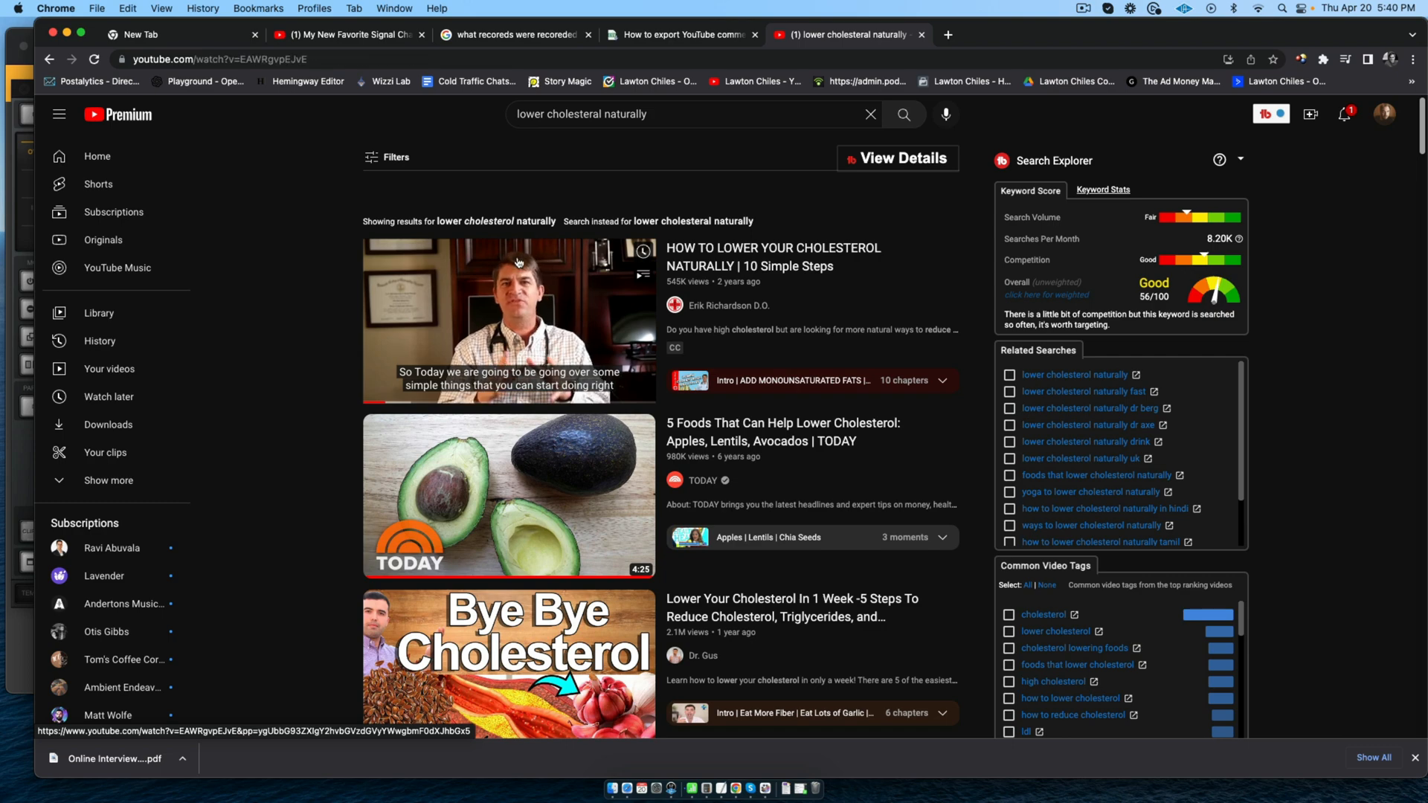
- Play the 'How to Lower Your Cholesterol Naturally | 10 Simple Steps' video and copy its URL
{"action": "left_click", "coordinate": [508, 322]}
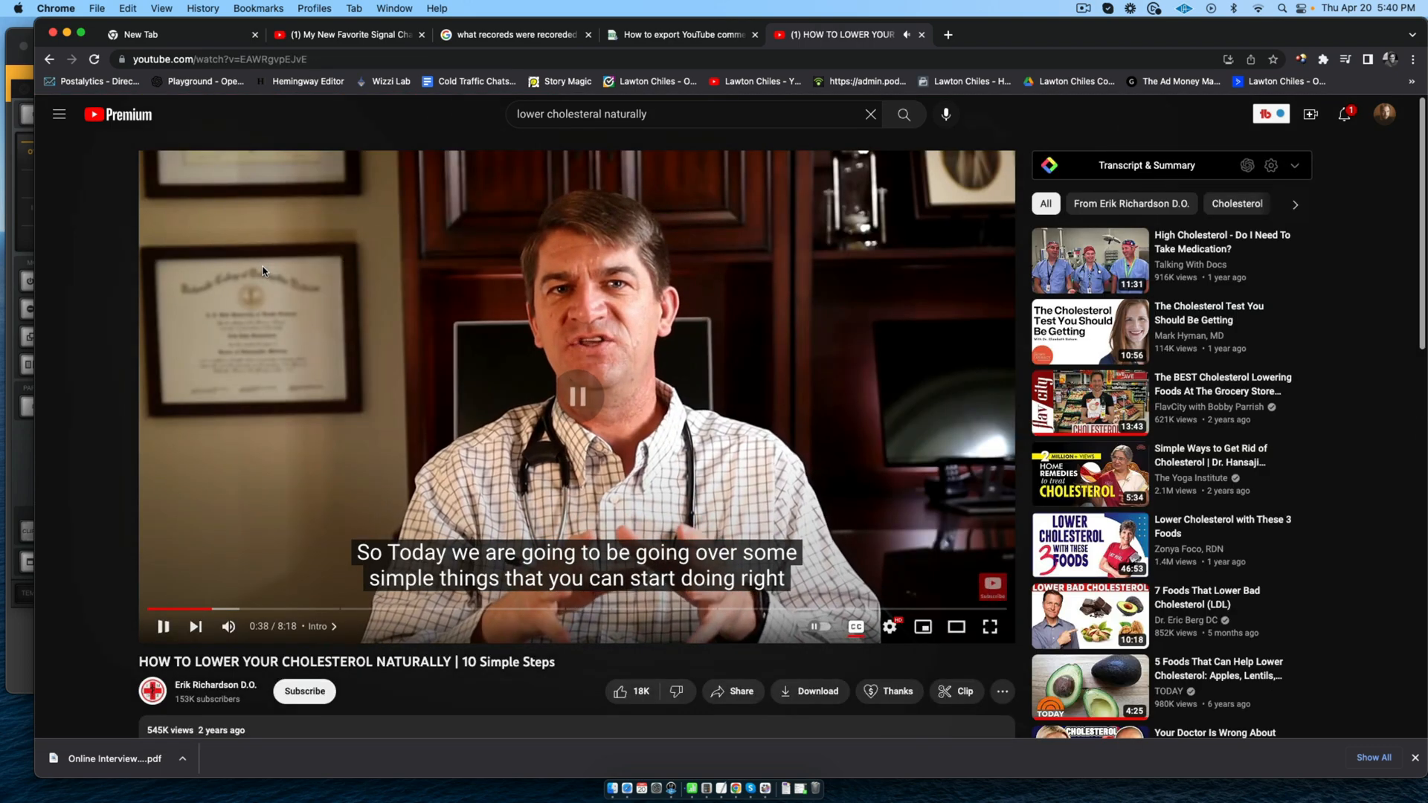
{"action": "scroll", "scroll_direction": "down", "scroll_amount": 3}
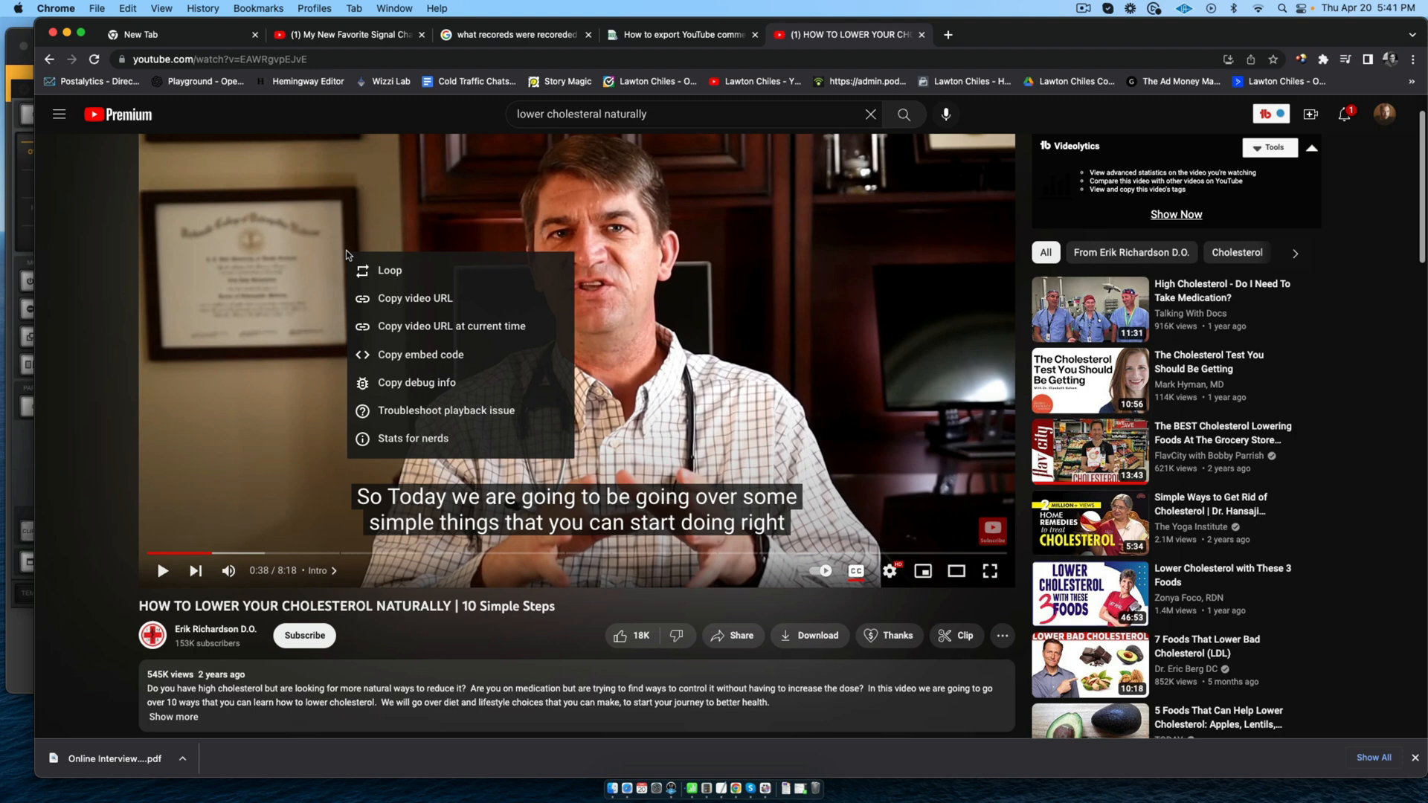
{"action": "left_click", "coordinate": [390, 306]}
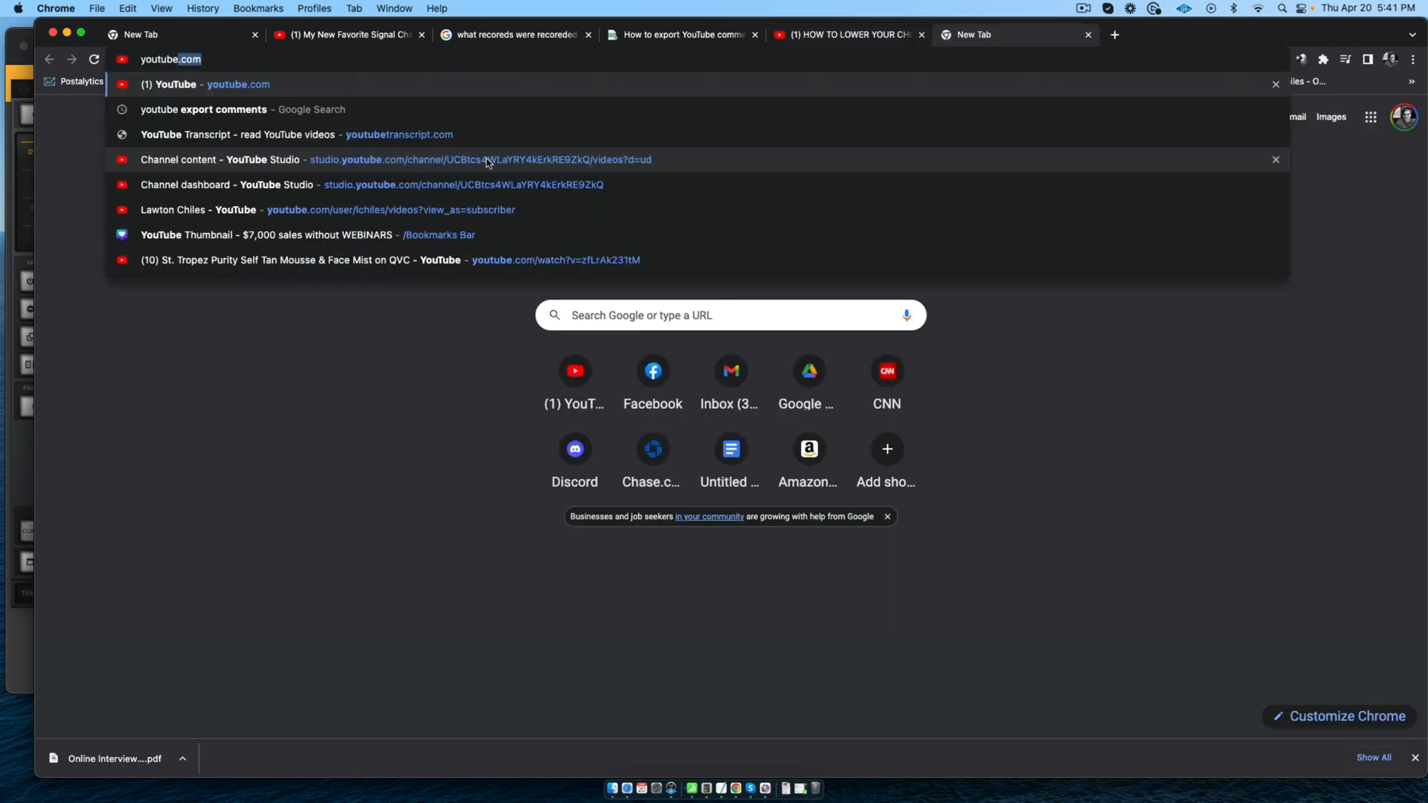
- Google 'youtube comment extractor' and open the Export Comments site from the results
{"action": "type", "text": "youtube comment"}
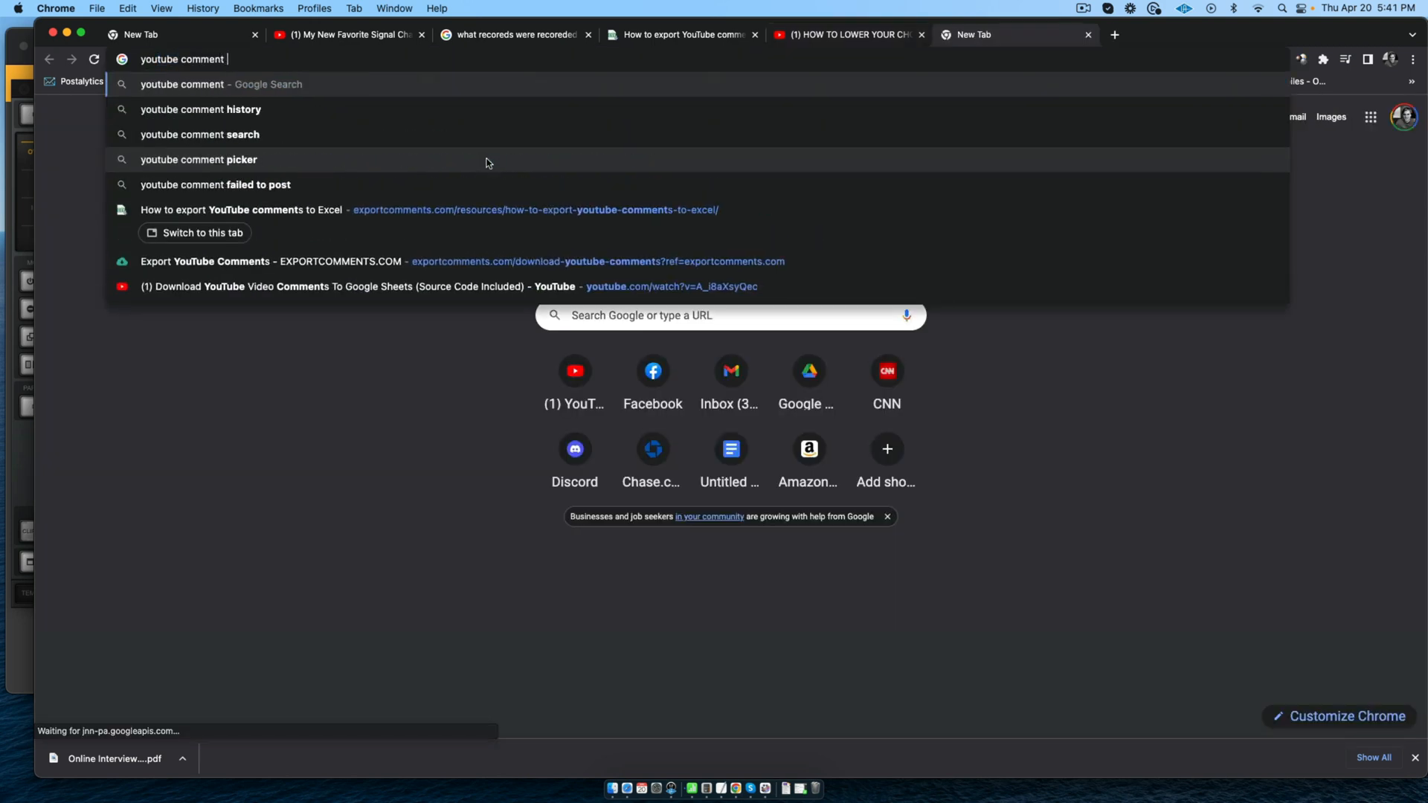
{"action": "type", "text": "youtube comment extractor"}
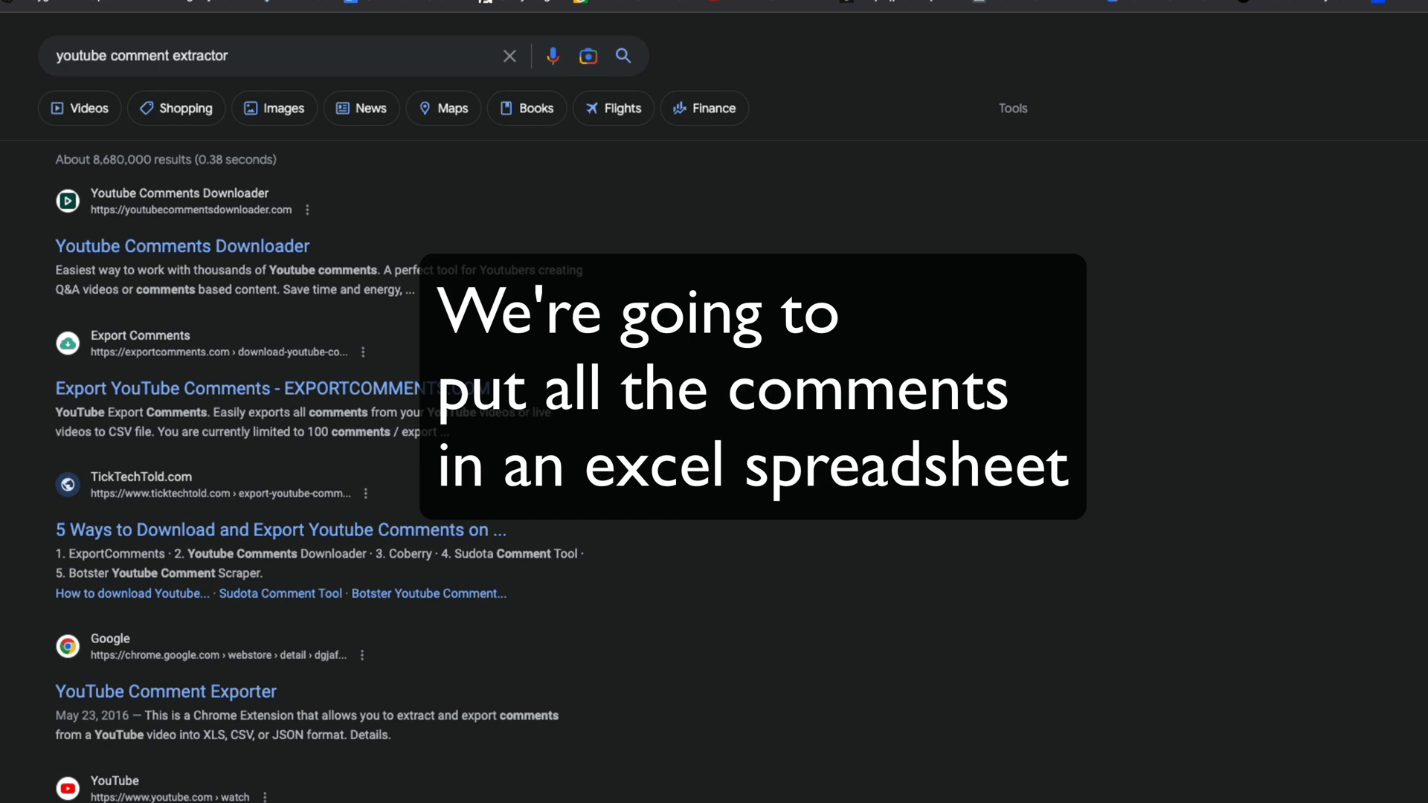
{"action": "mouse_move", "coordinate": [127, 253]}
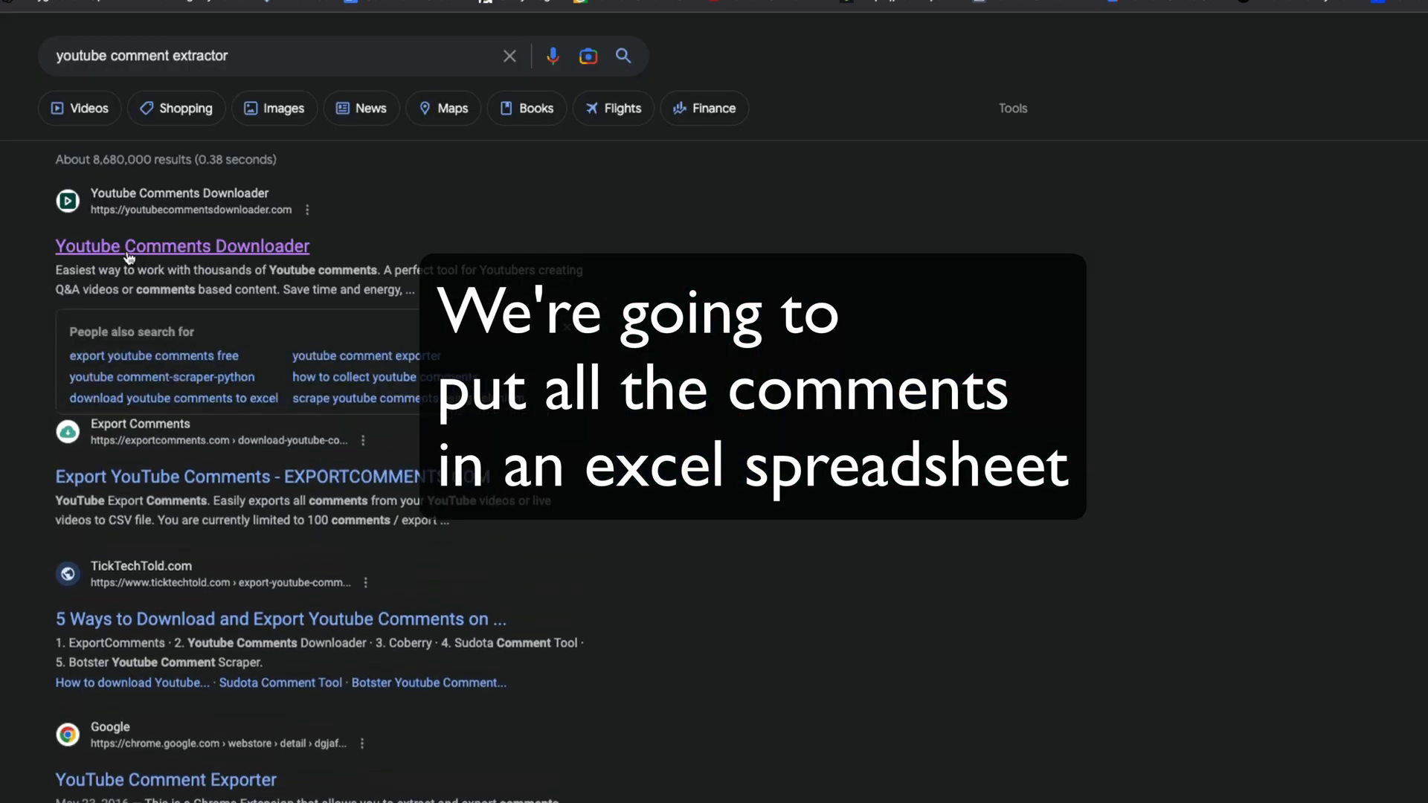
{"action": "scroll", "scroll_direction": "down", "scroll_amount": 3}
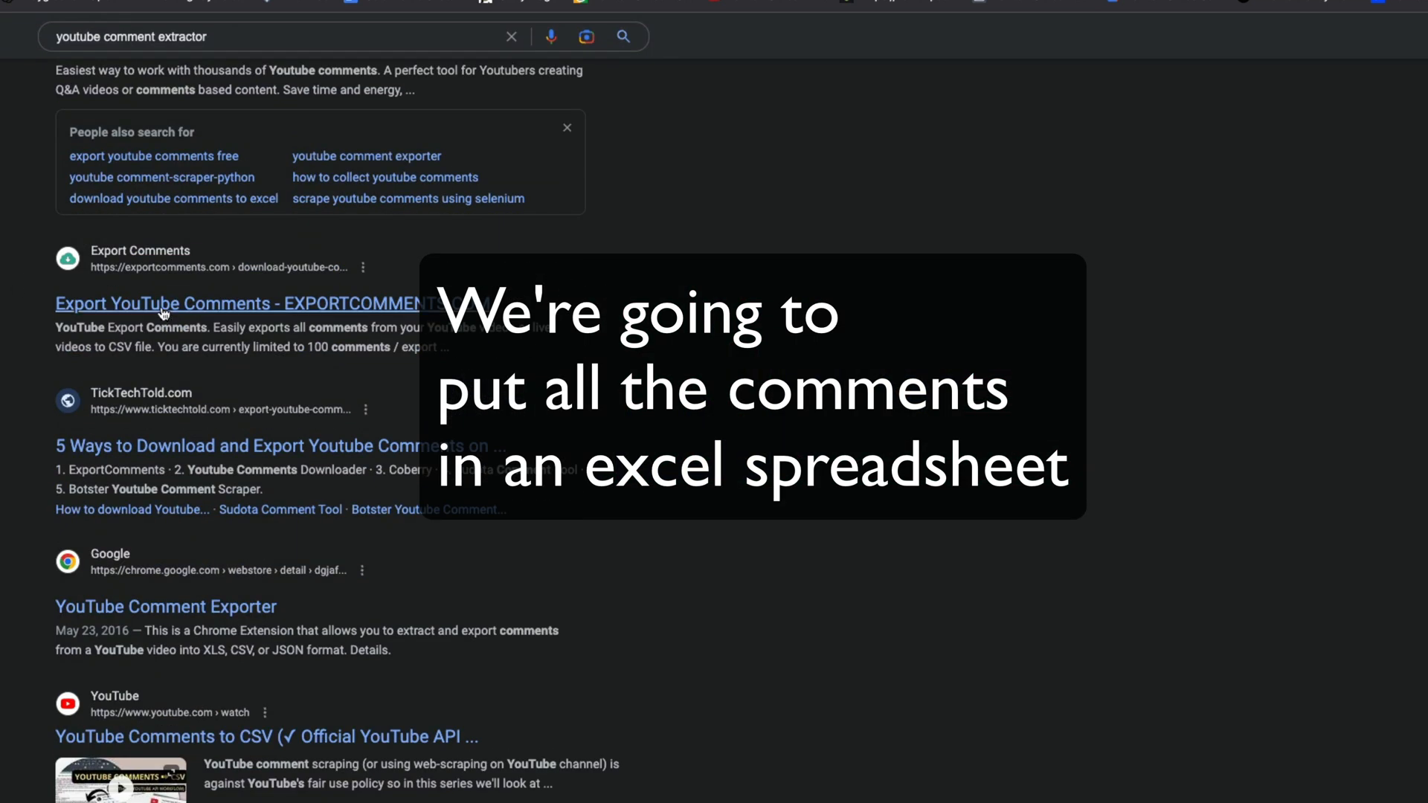
{"action": "left_click", "coordinate": [164, 304]}
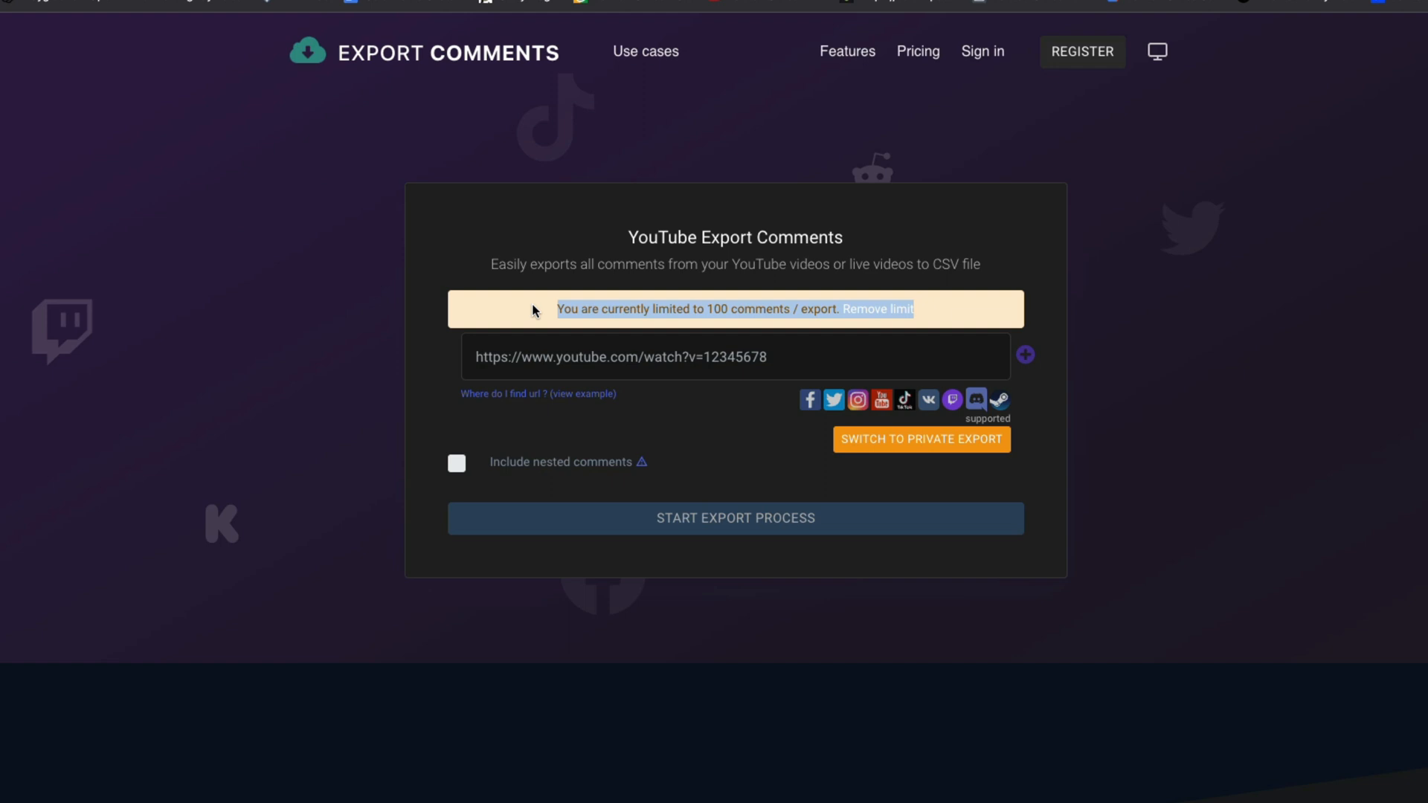
- Dismiss the 100-comment limit notice and export the video's comments to a spreadsheet
{"action": "left_click", "coordinate": [878, 309]}
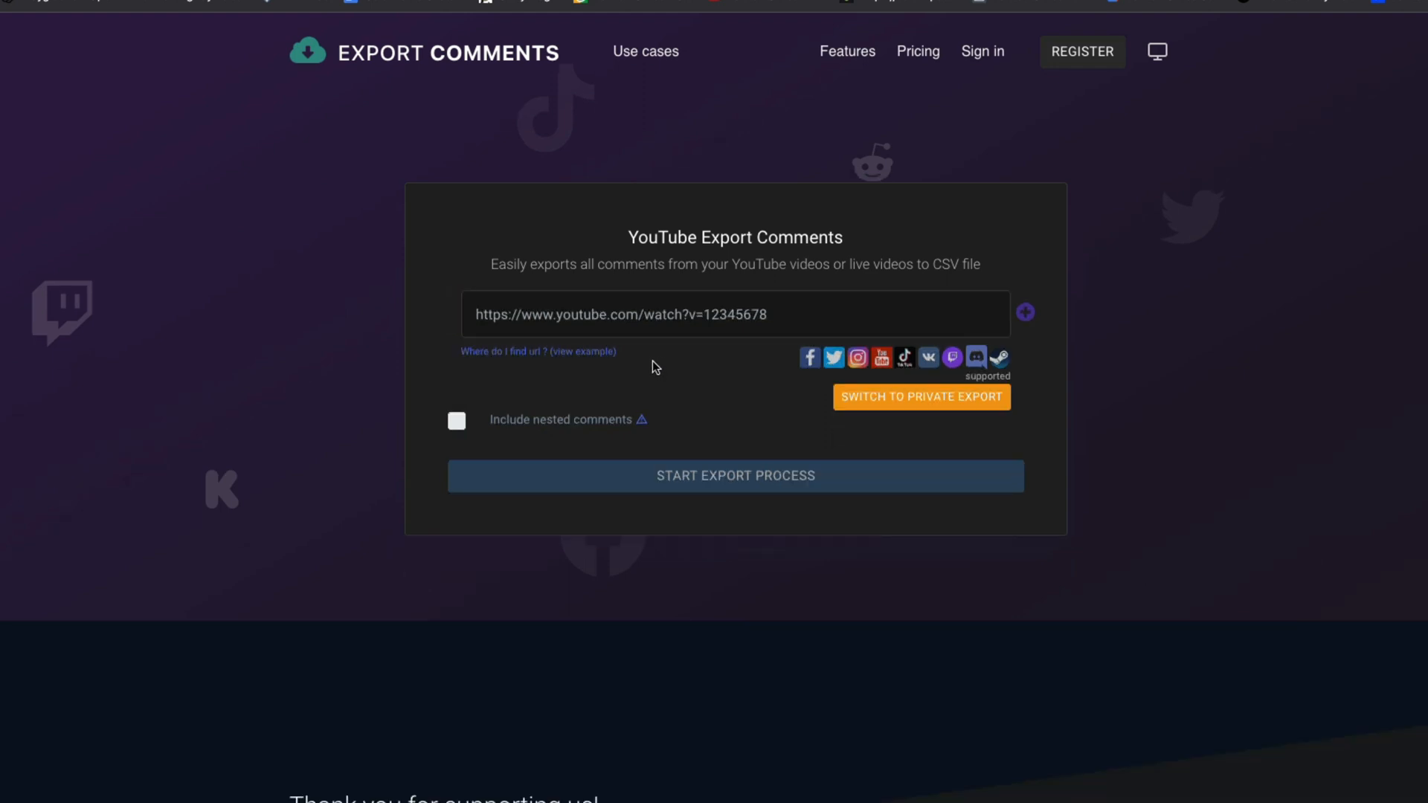
{"action": "mouse_move", "coordinate": [883, 399]}
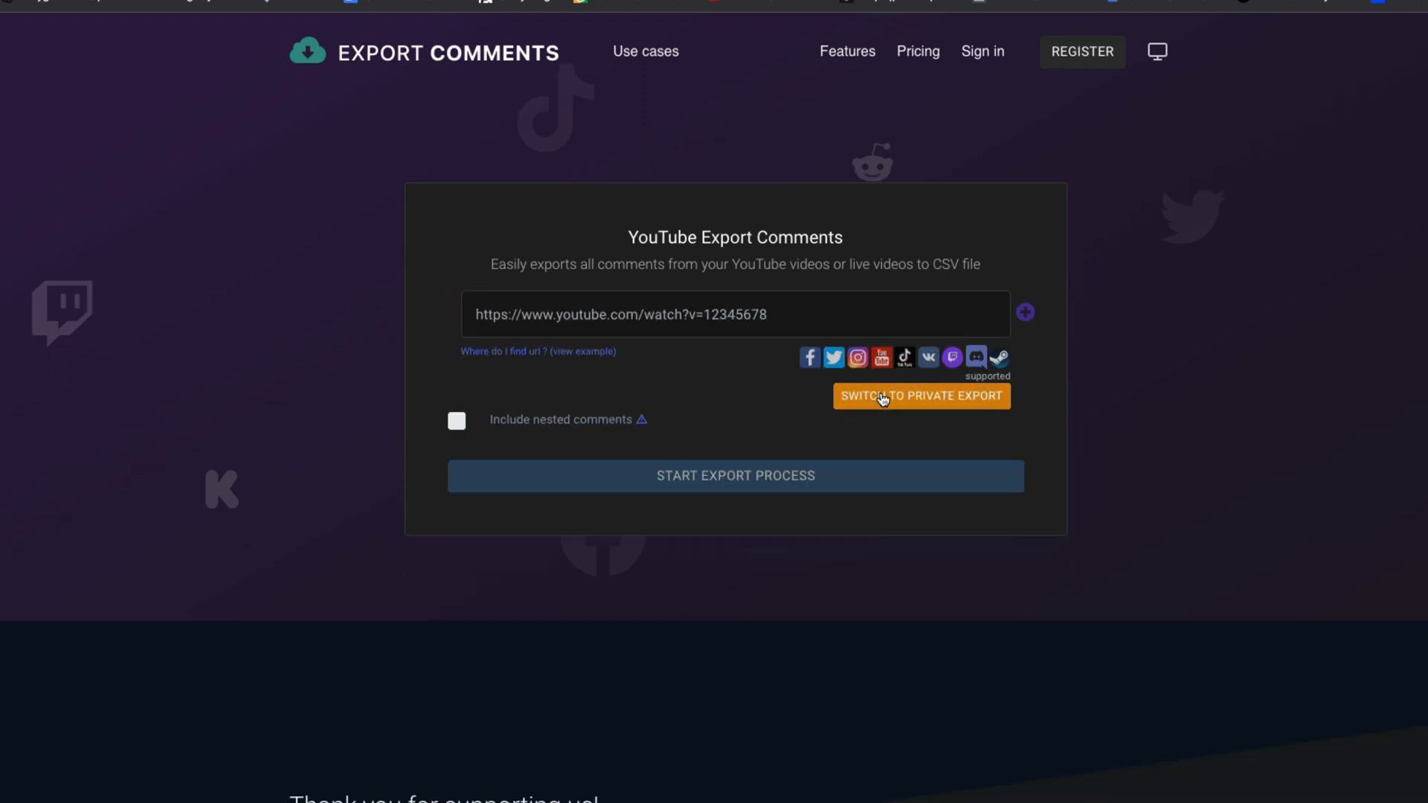
{"action": "left_click", "coordinate": [735, 475]}
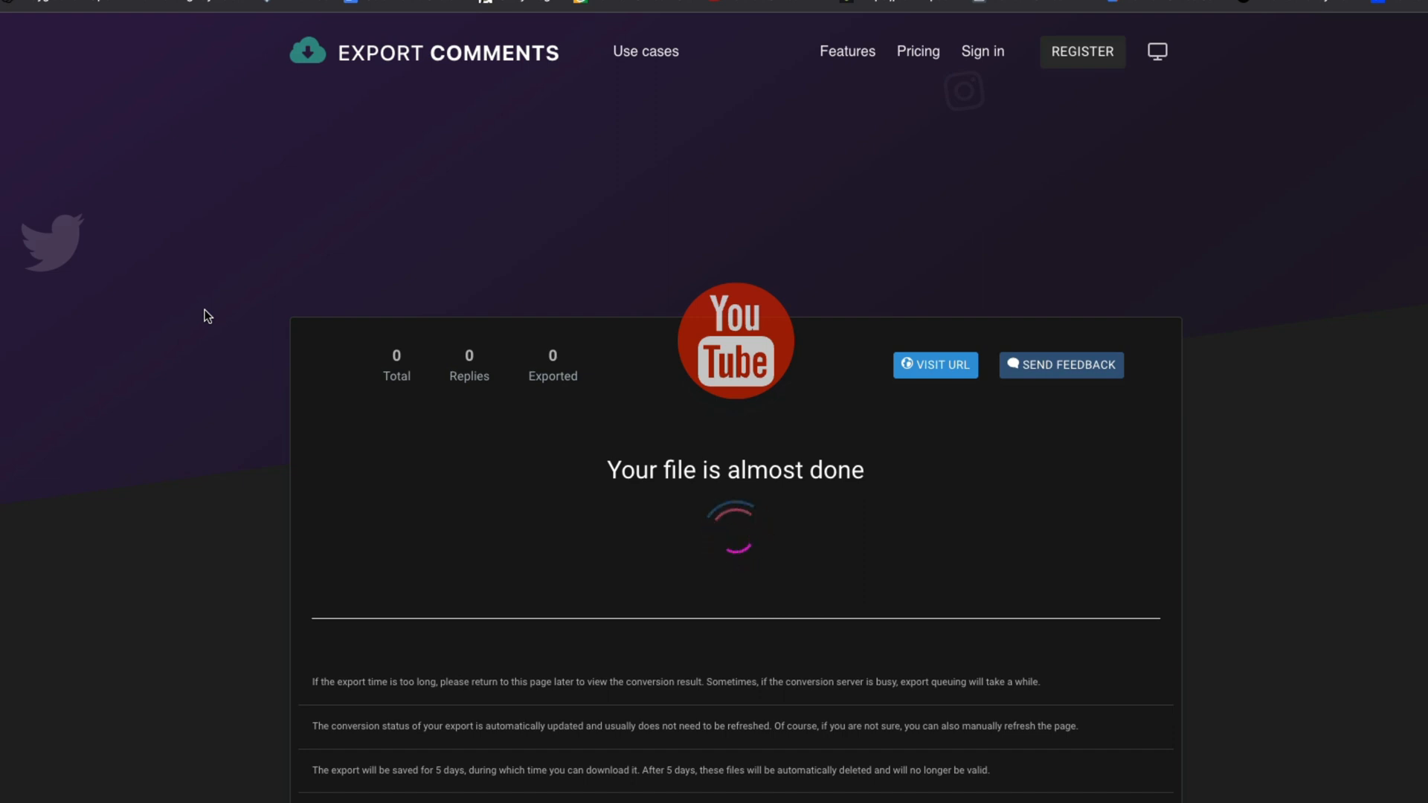
{"action": "scroll", "scroll_direction": "down", "scroll_amount": 3}
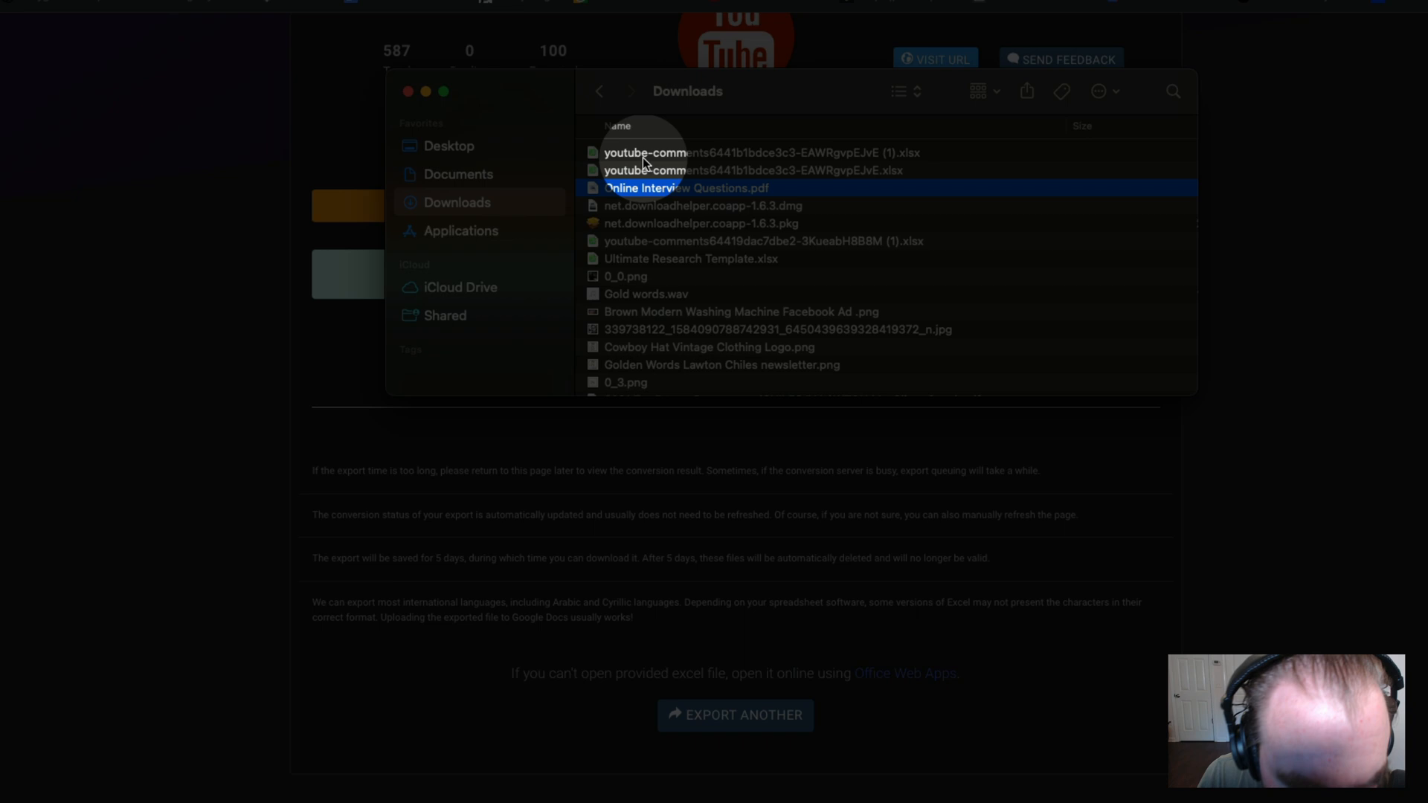
- Open the downloaded youtube-comments .xlsx in Excel and scroll through the 100 comments
{"action": "double_click", "coordinate": [679, 152]}
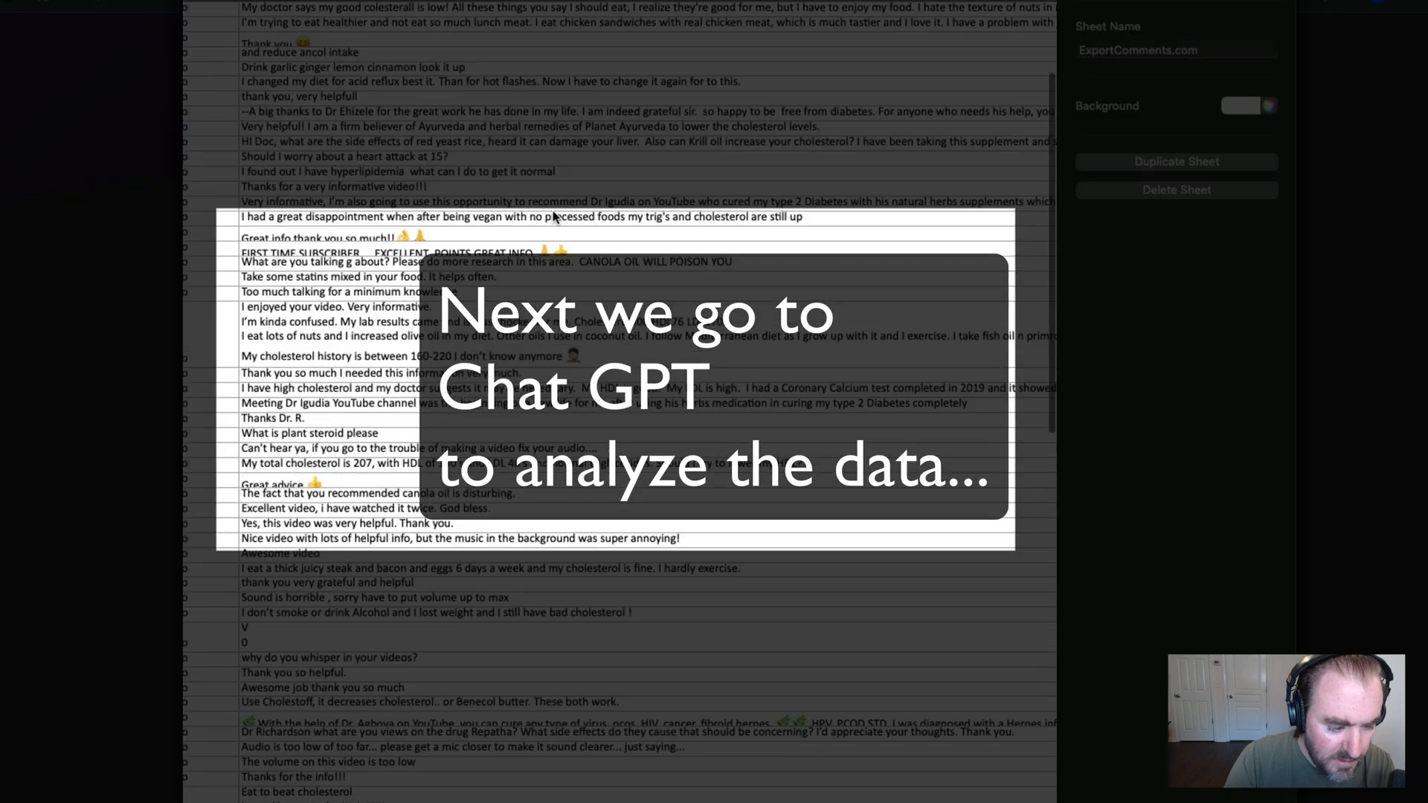
{"action": "scroll", "scroll_direction": "down", "scroll_amount": 3}
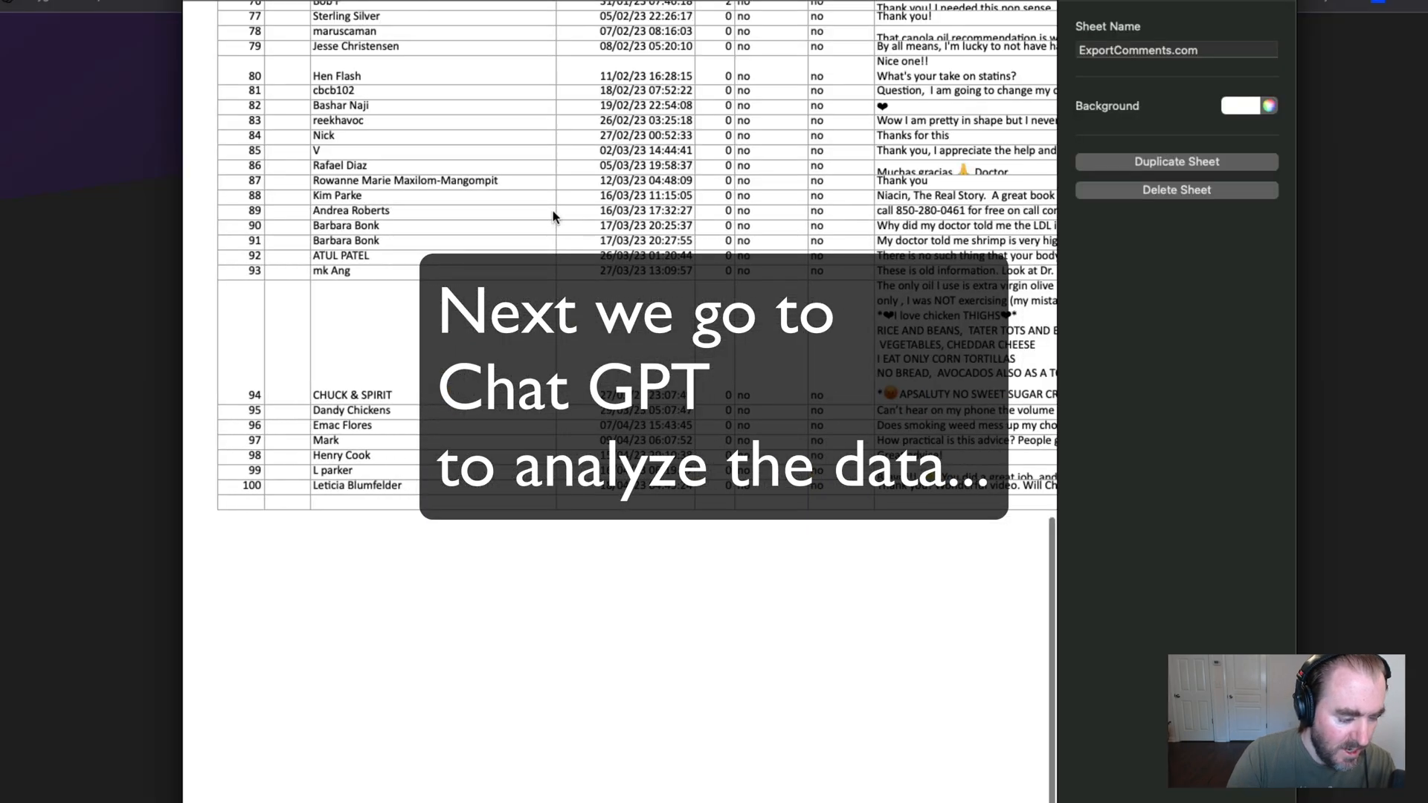
{"action": "scroll", "scroll_direction": "up", "scroll_amount": 3}
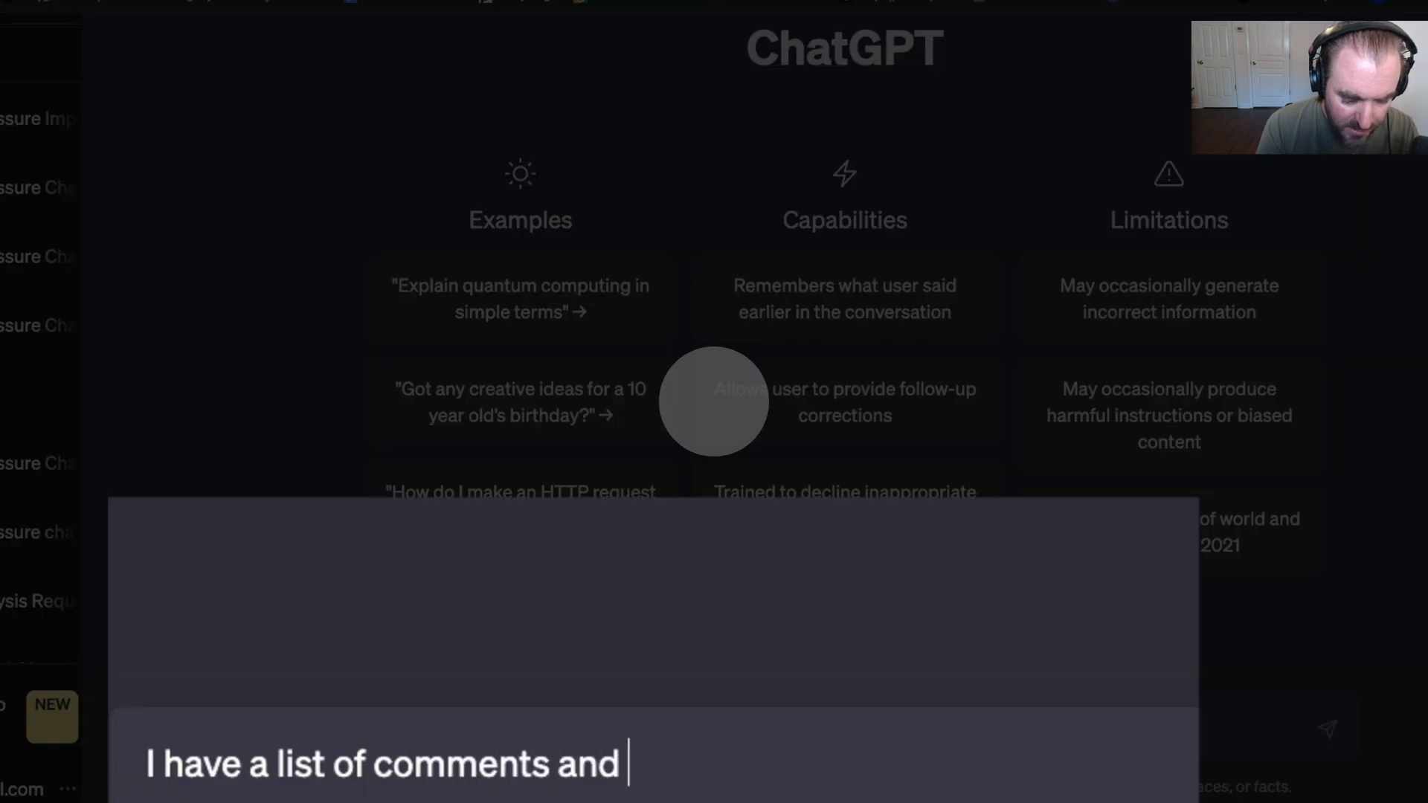
- Write a prompt asking for repeated phrases and pain points, ranked by frequency, in markdown
{"action": "type", "text": "reviews i want you to"}
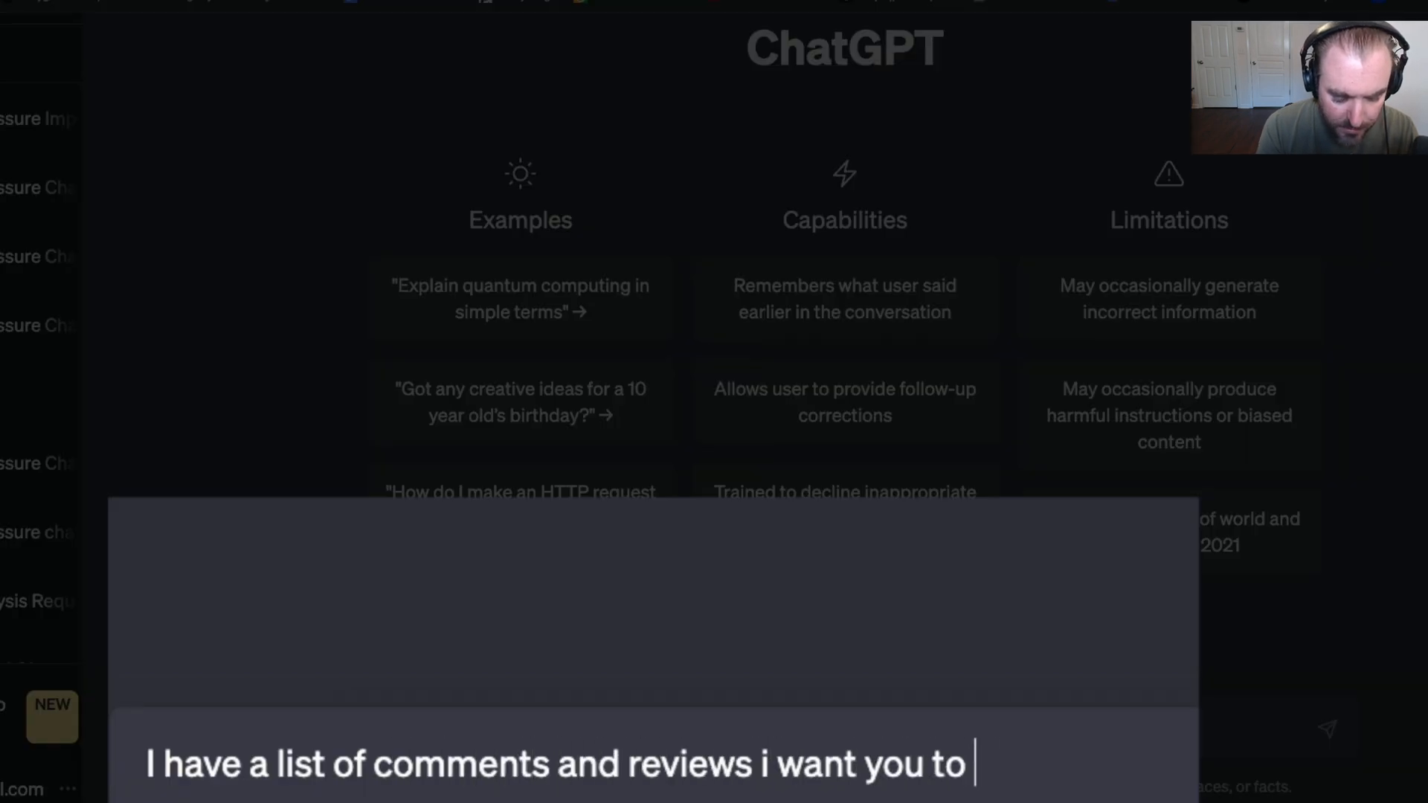
{"action": "type", "text": "analyze for me"}
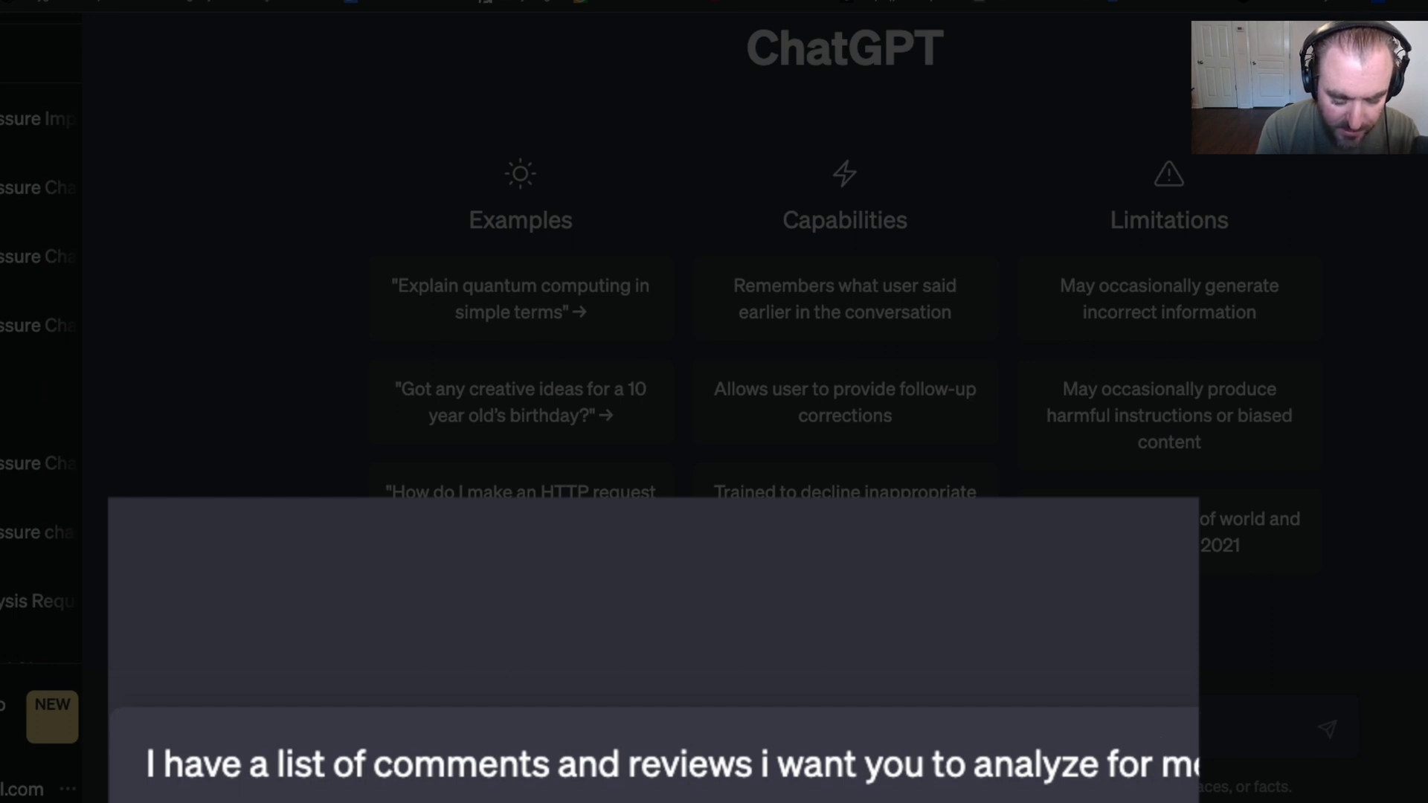
{"action": "type", "text": "and"}
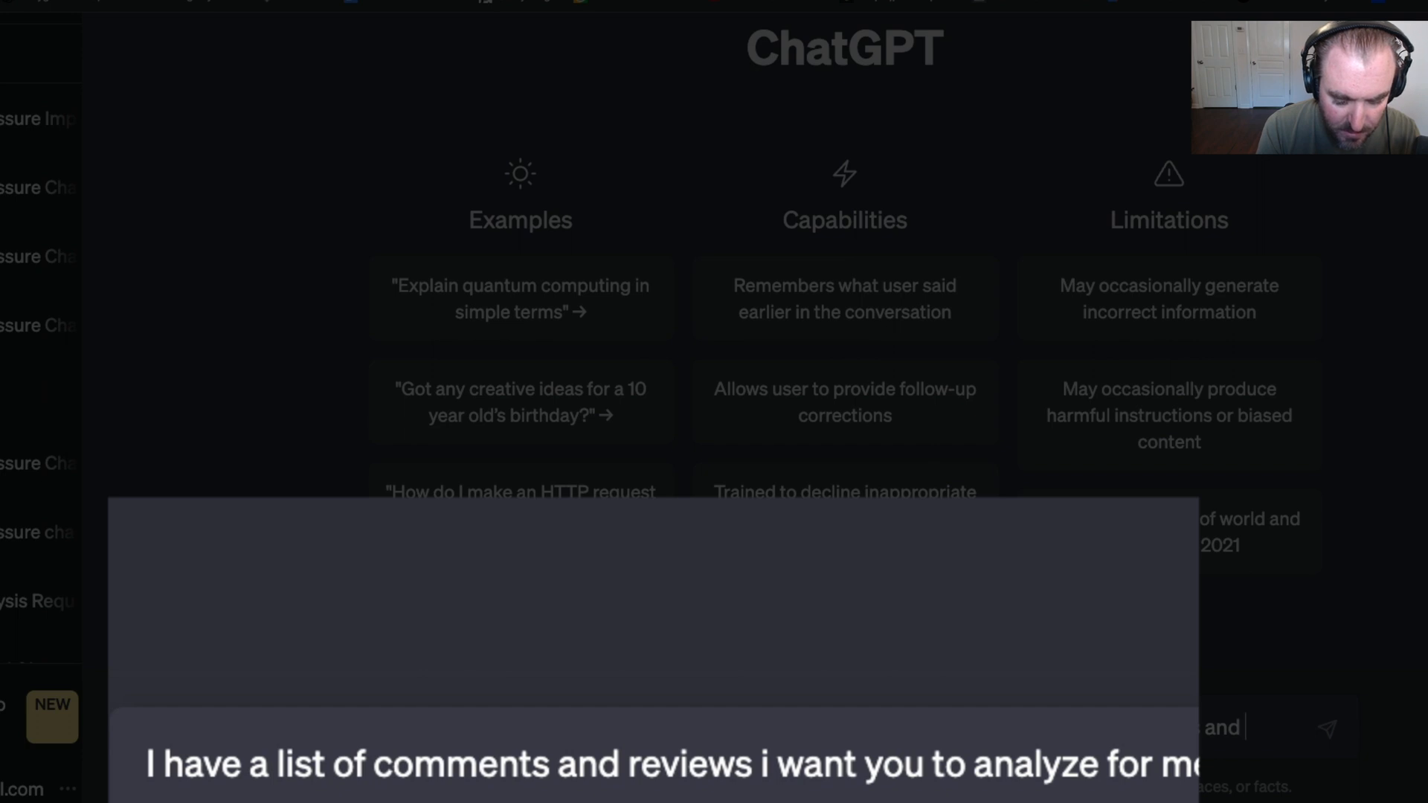
{"action": "type", "text": "words"}
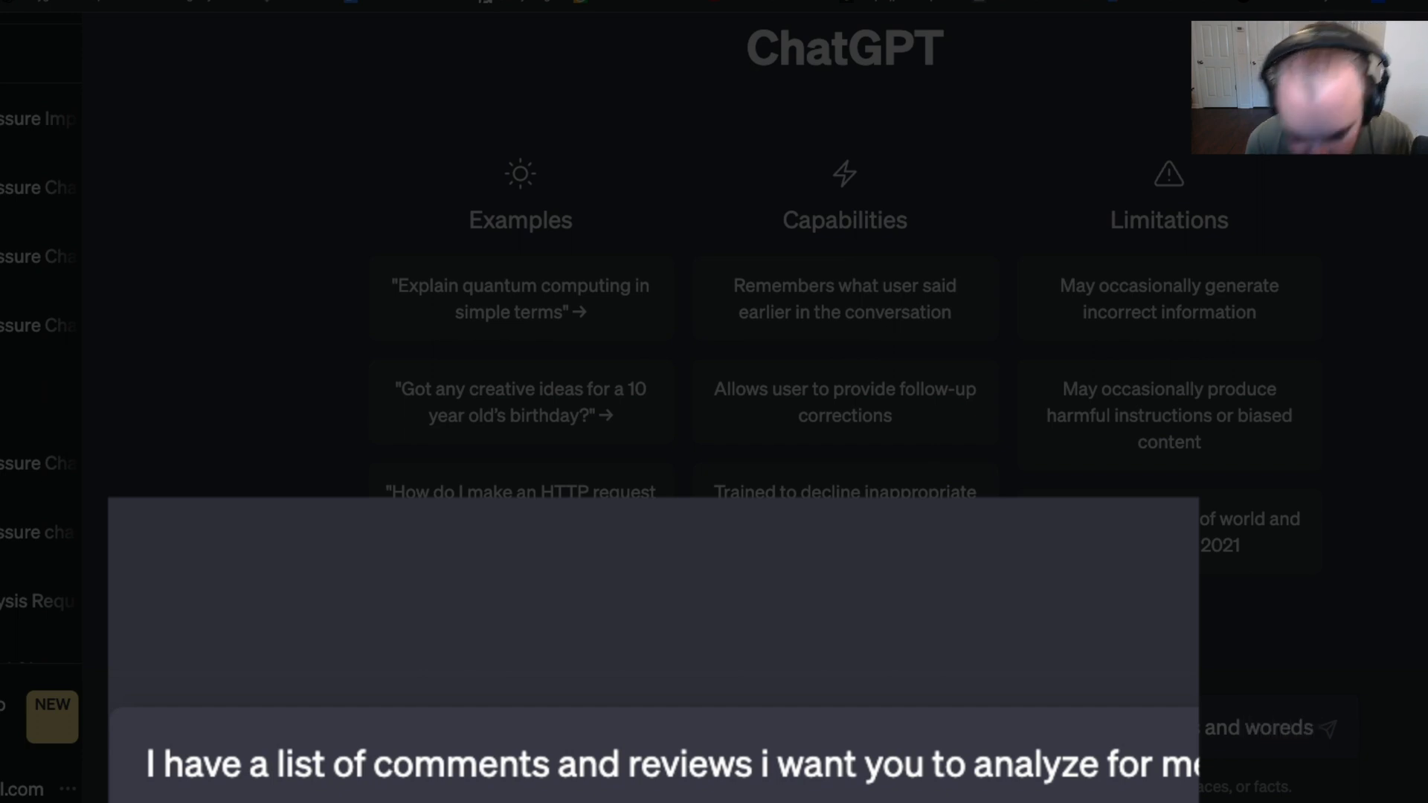
{"action": "type", "text": "pain points that repeat oer"}
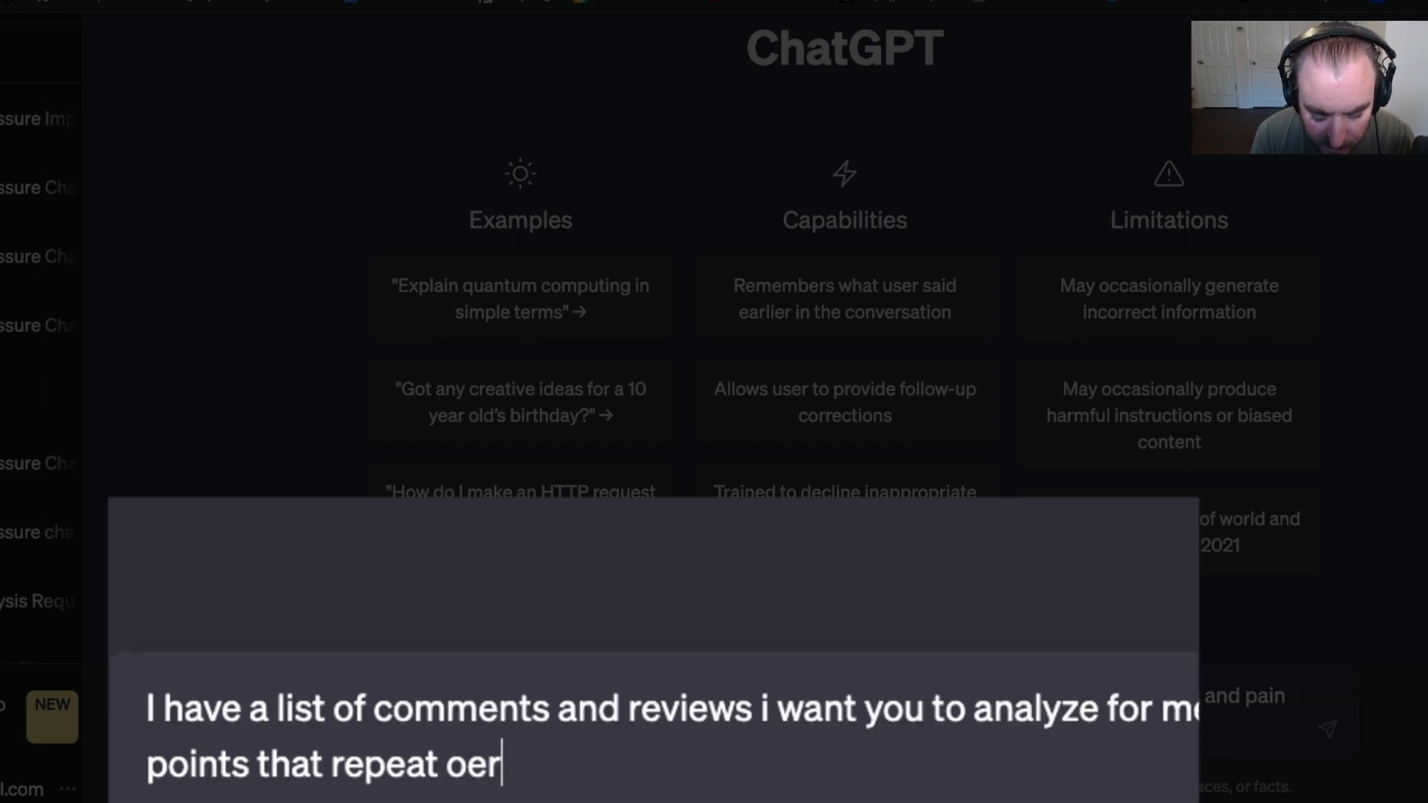
{"action": "type", "text": "ver and"}
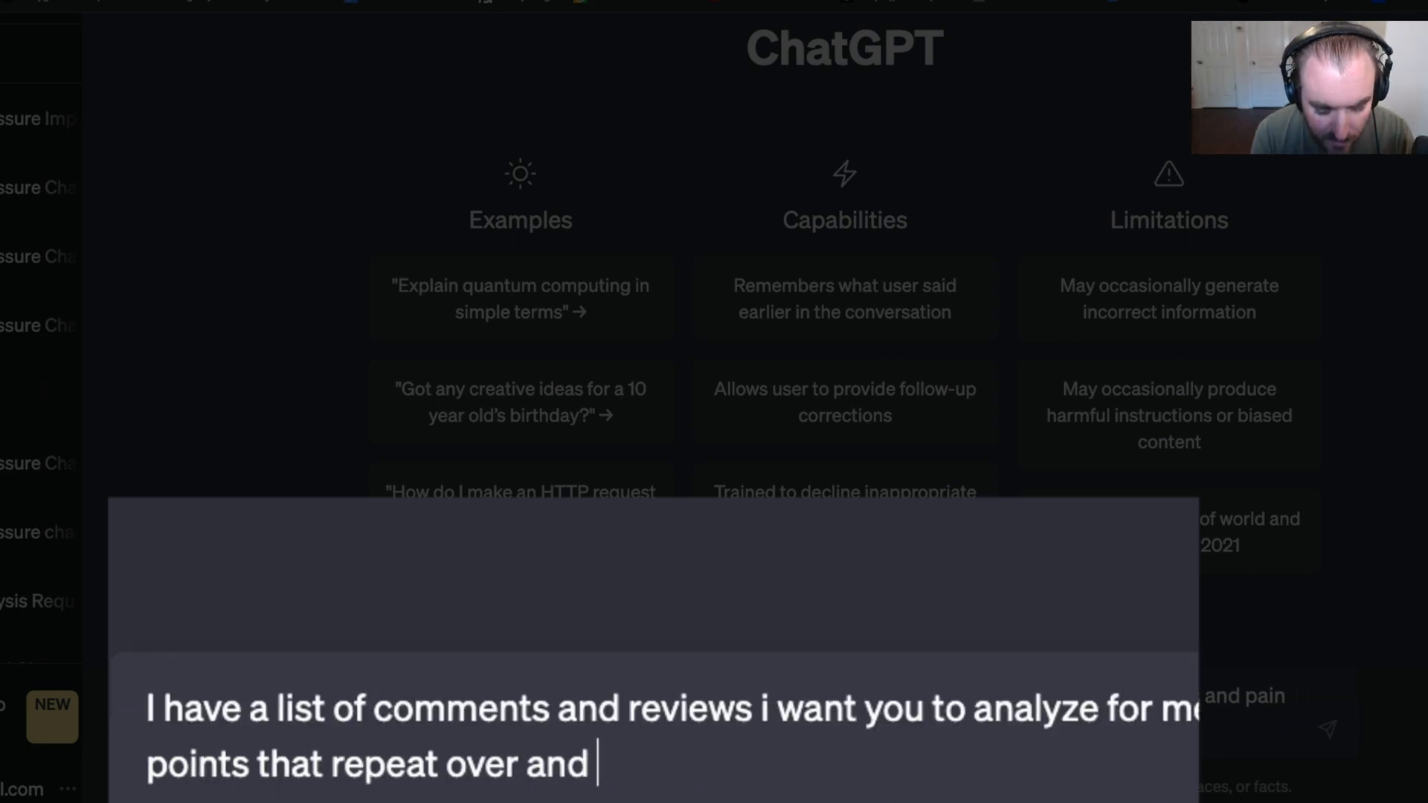
{"action": "type", "text": "over again. Please lis"}
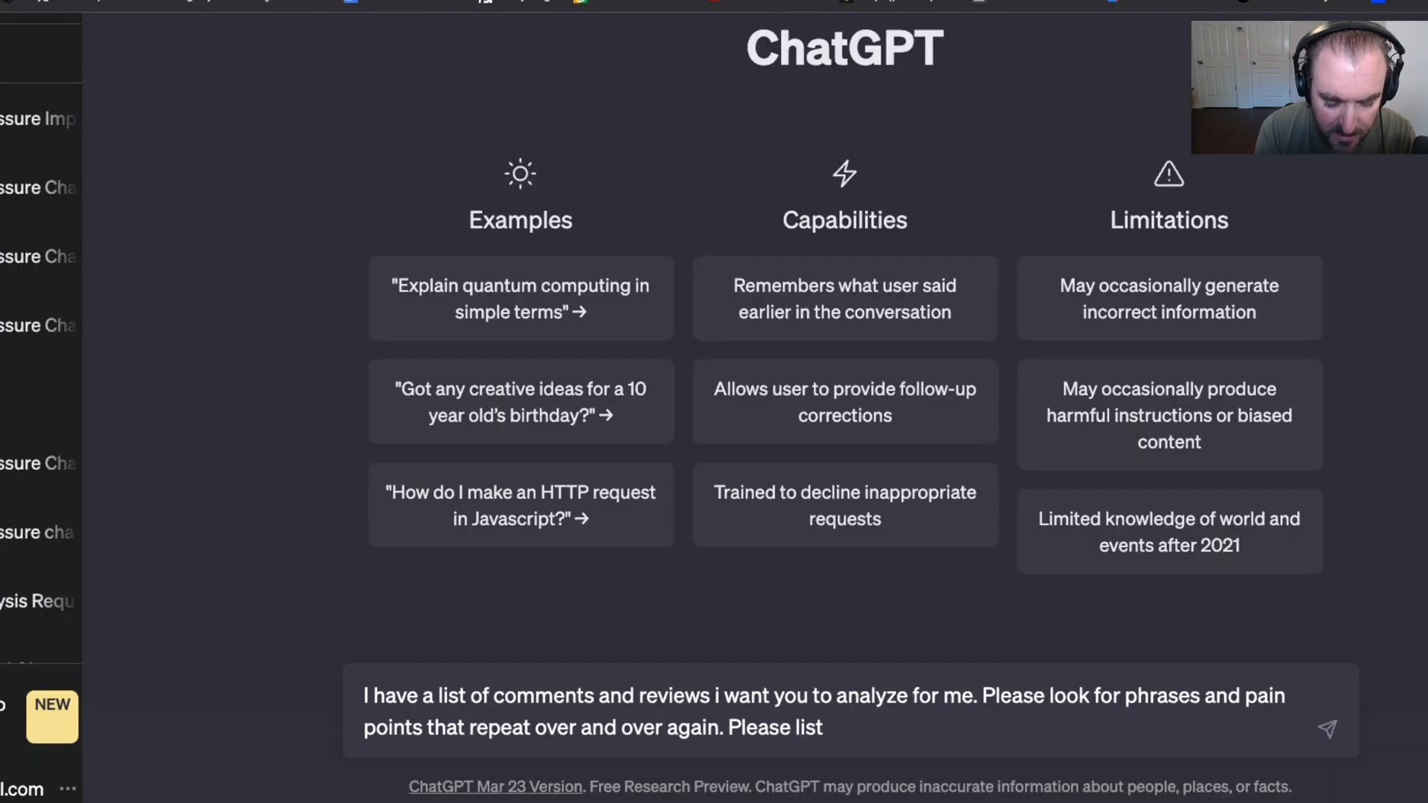
{"action": "type", "text": "them out from very common, to not common. A"}
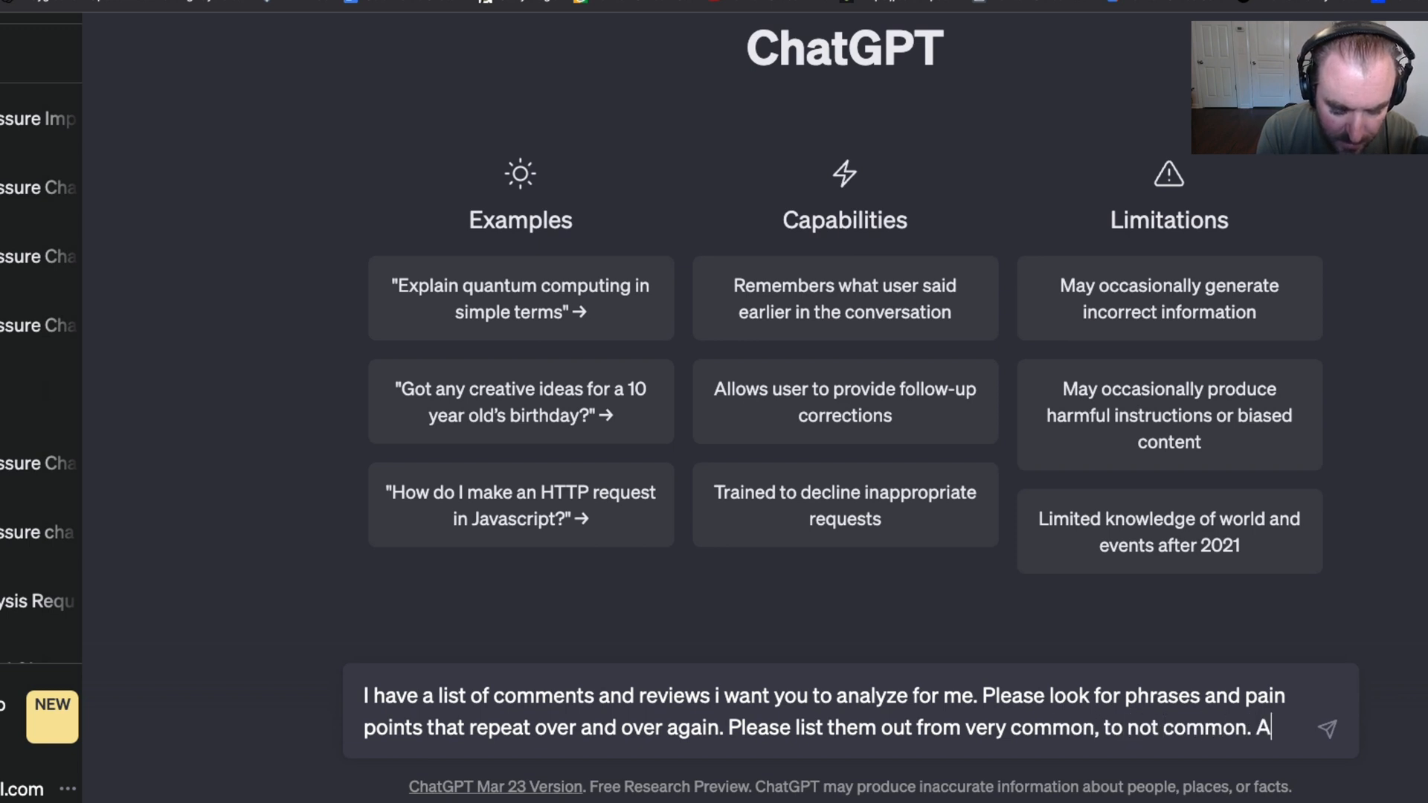
{"action": "type", "text": "nd use markd"}
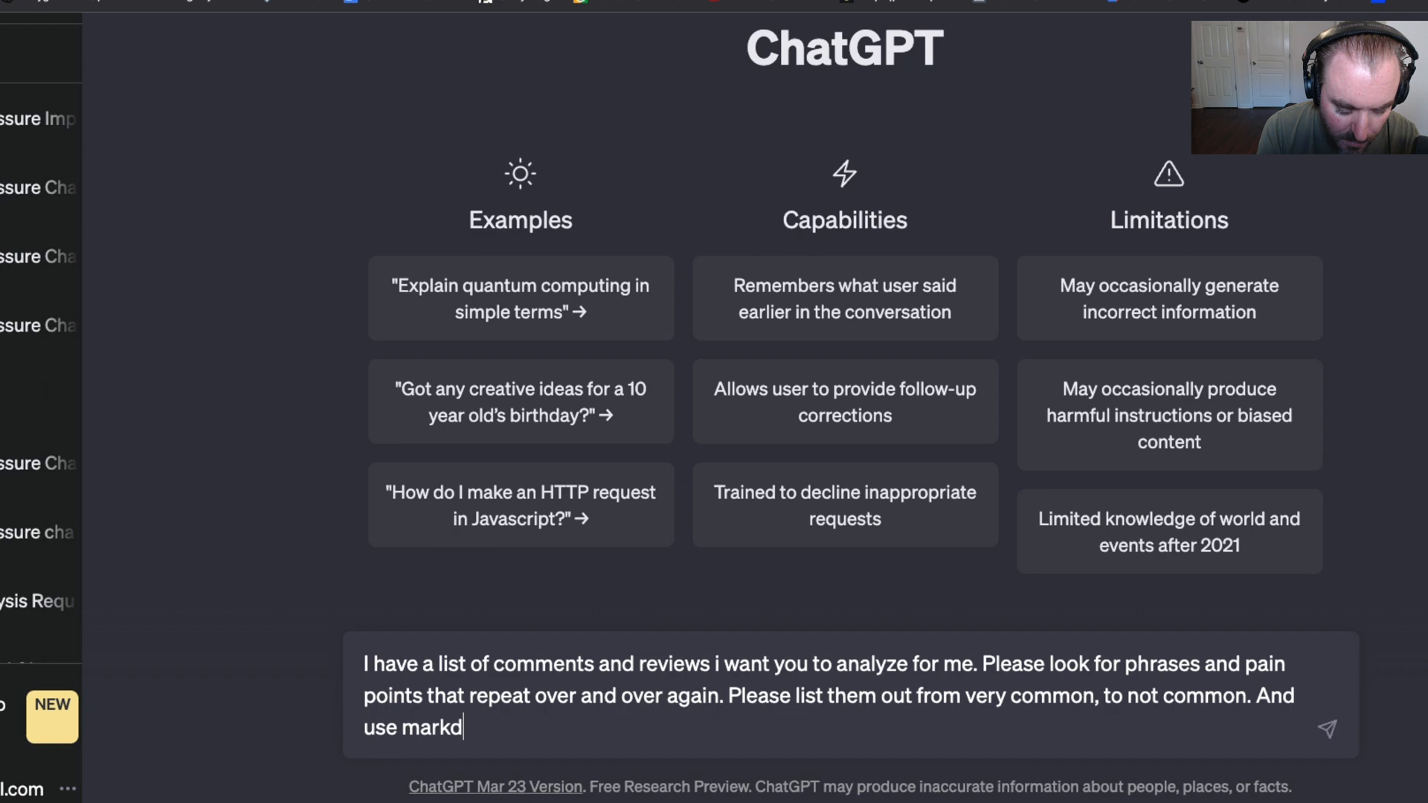
{"action": "type", "text": "own to format y"}
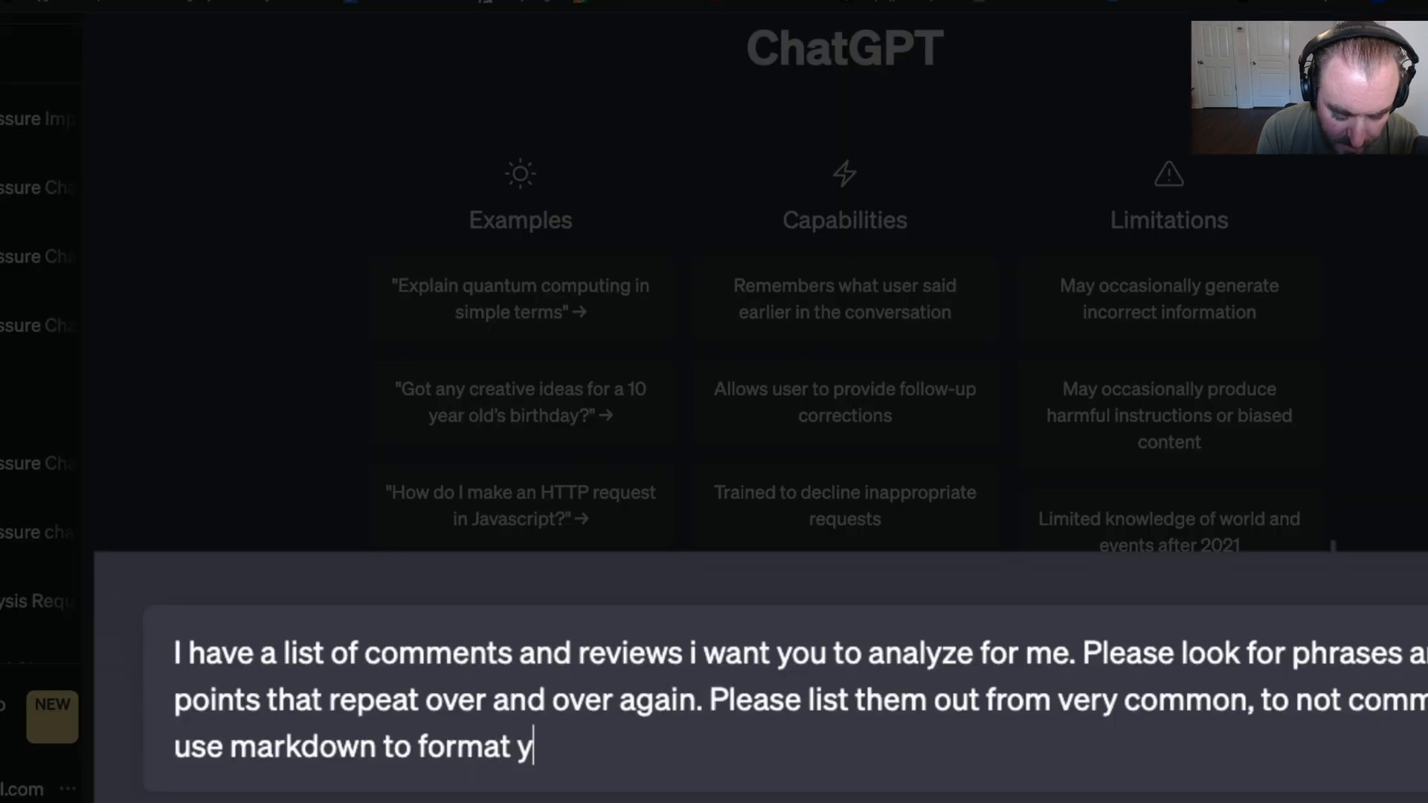
{"action": "type", "text": "our output."}
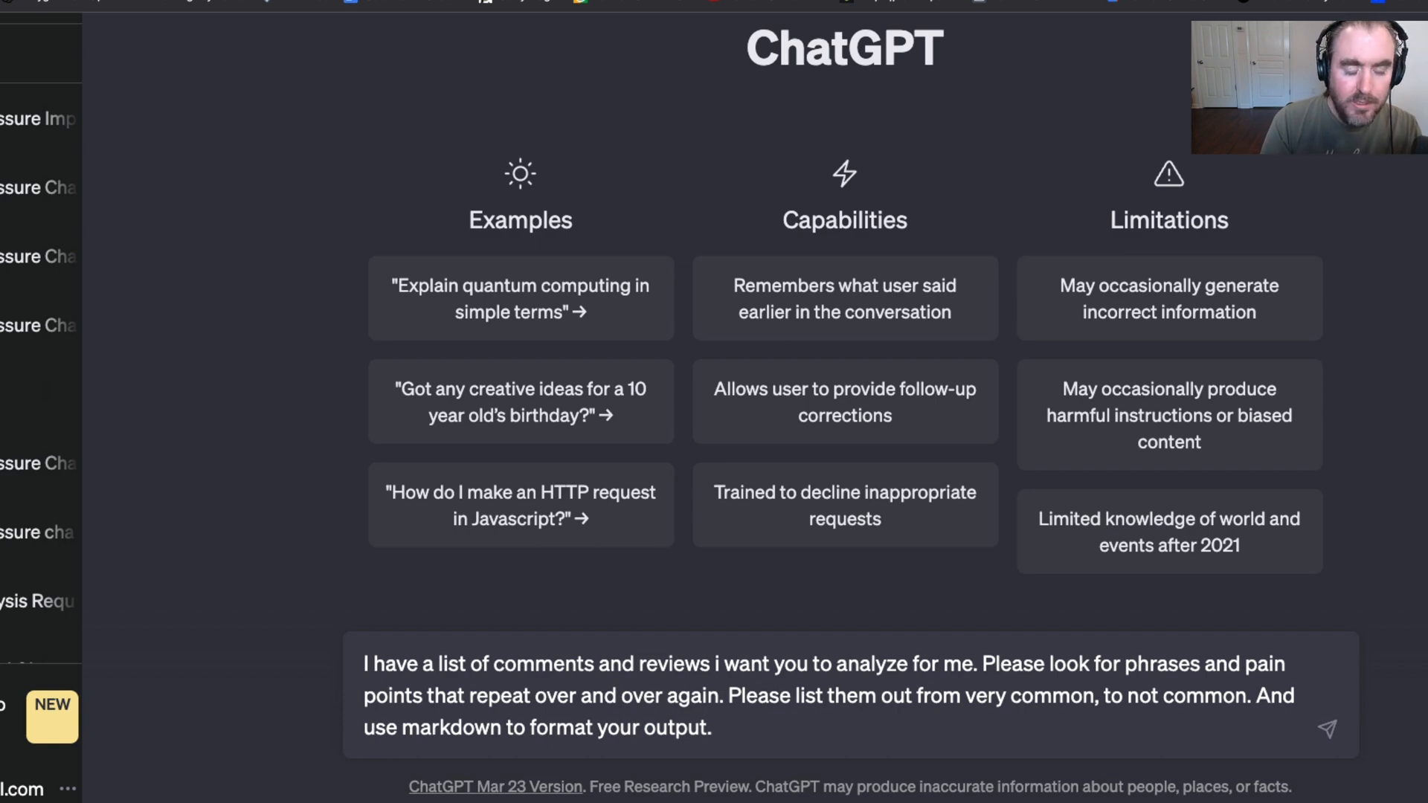
{"action": "key", "text": "Enter"}
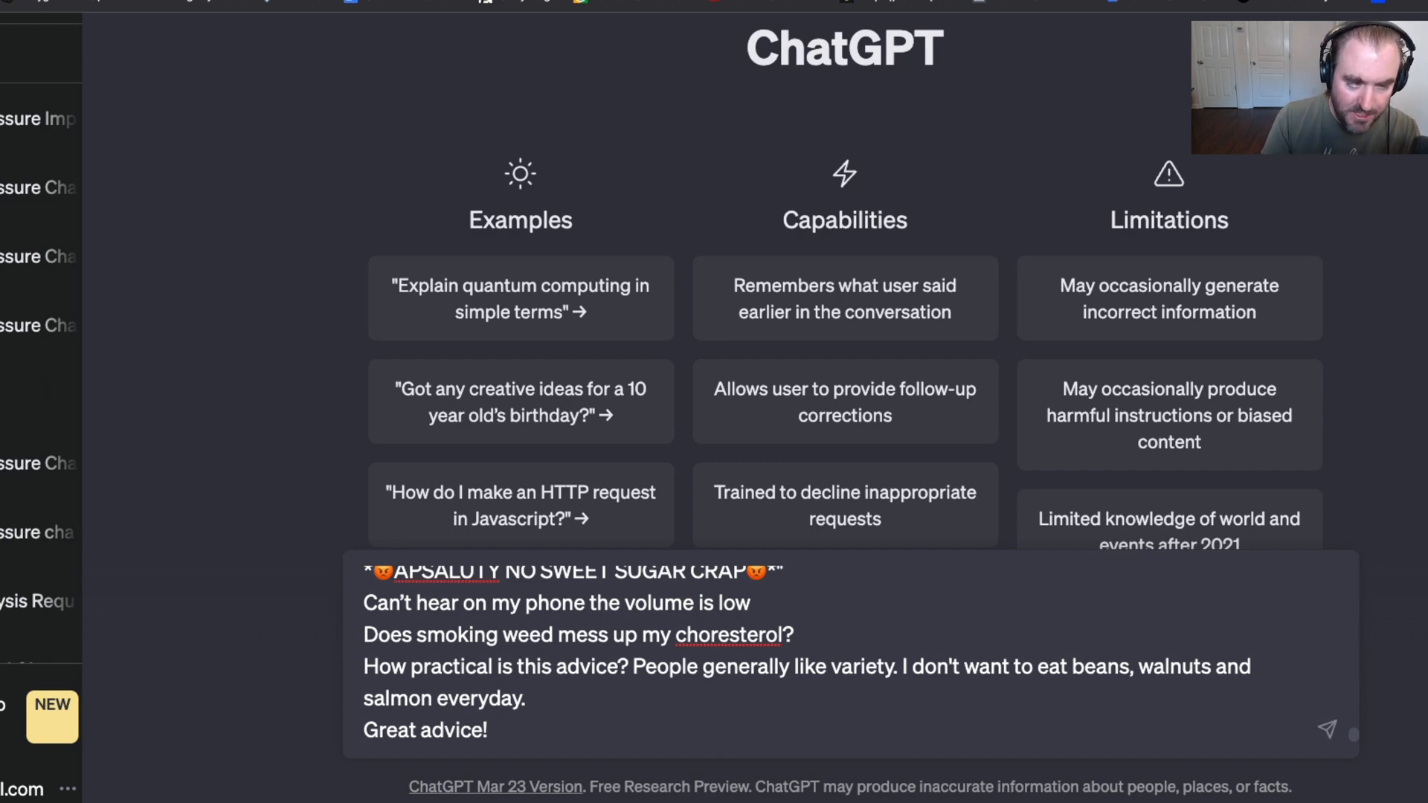
- Send the analysis prompt with the pasted YouTube comments to ChatGPT
{"action": "left_click", "coordinate": [1327, 728]}
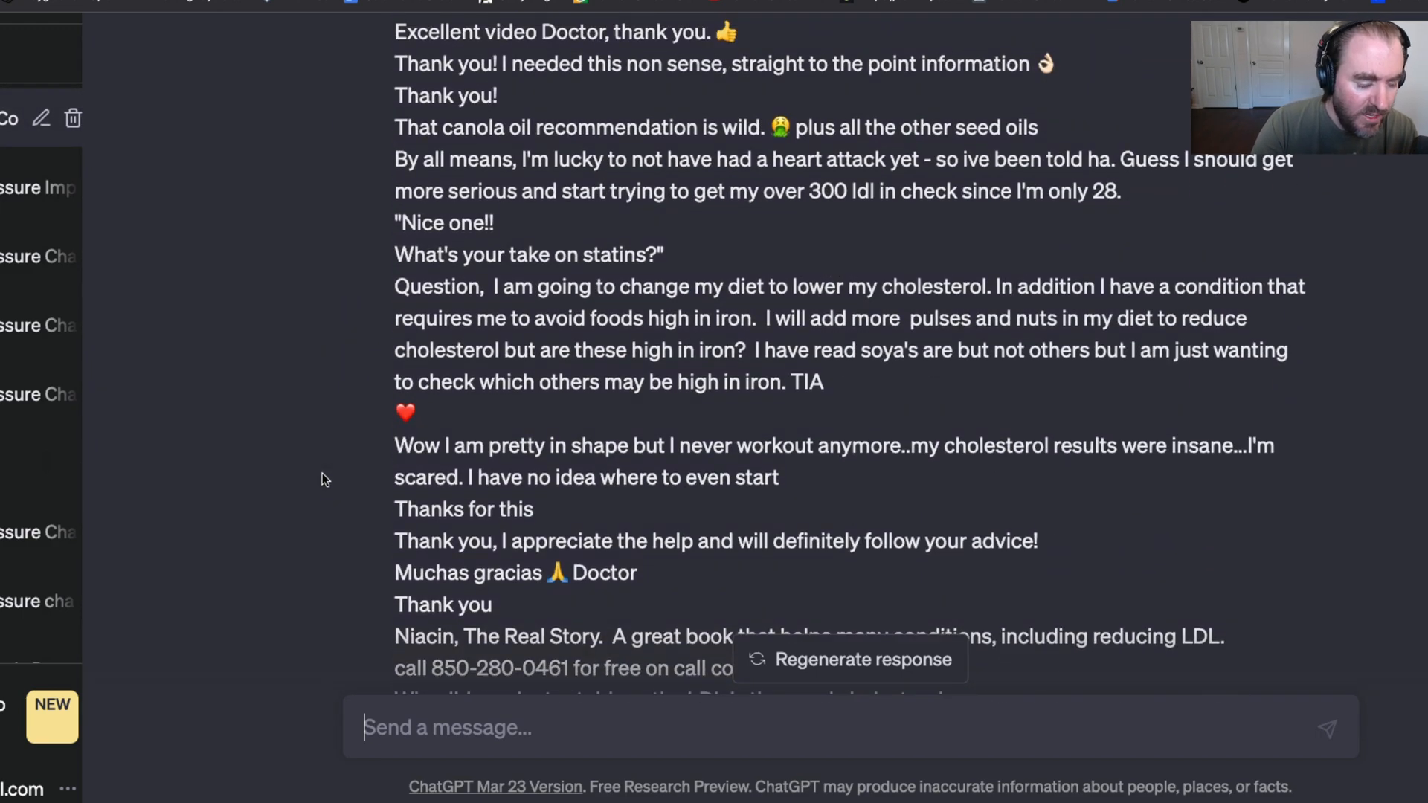
{"action": "scroll", "scroll_direction": "up", "scroll_amount": 3}
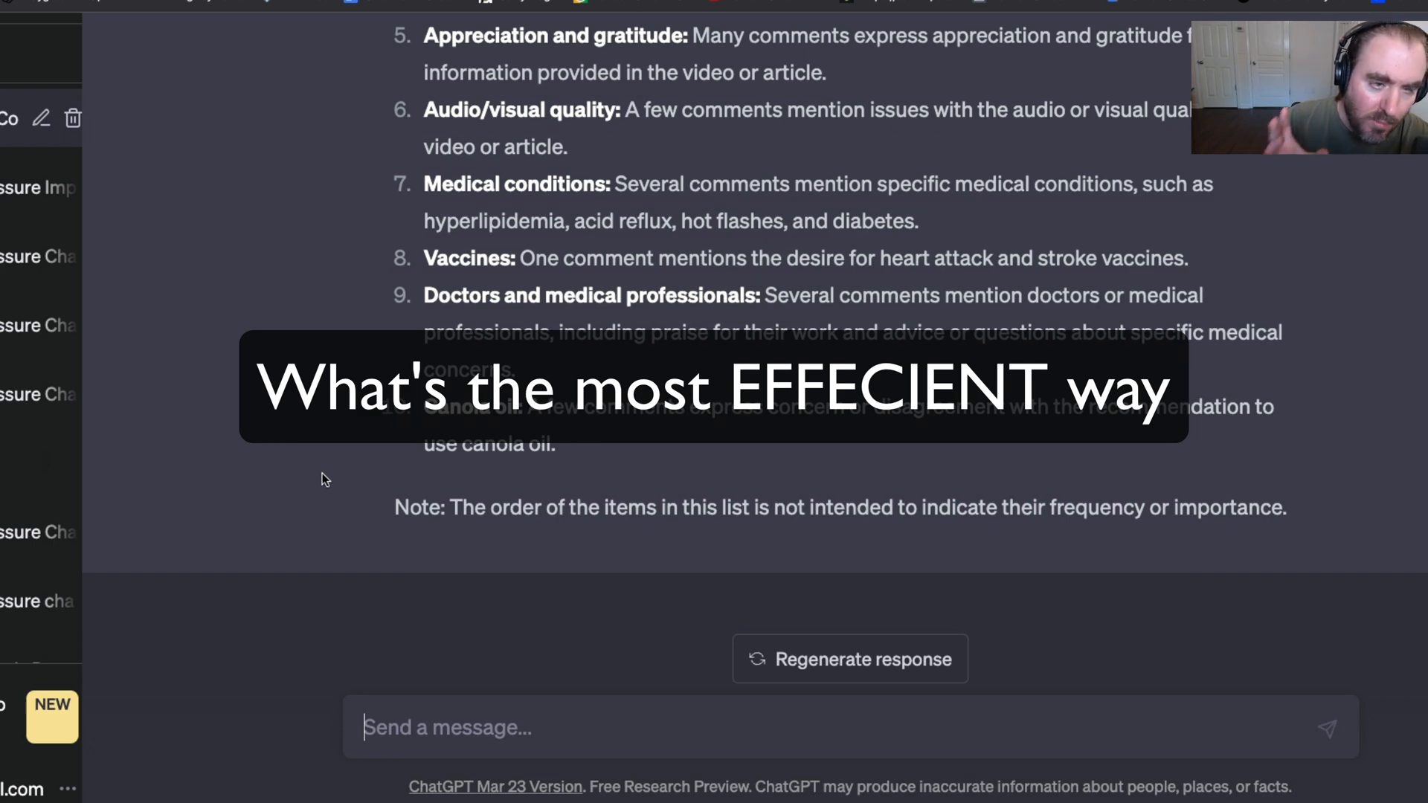
{"action": "left_click", "coordinate": [850, 658]}
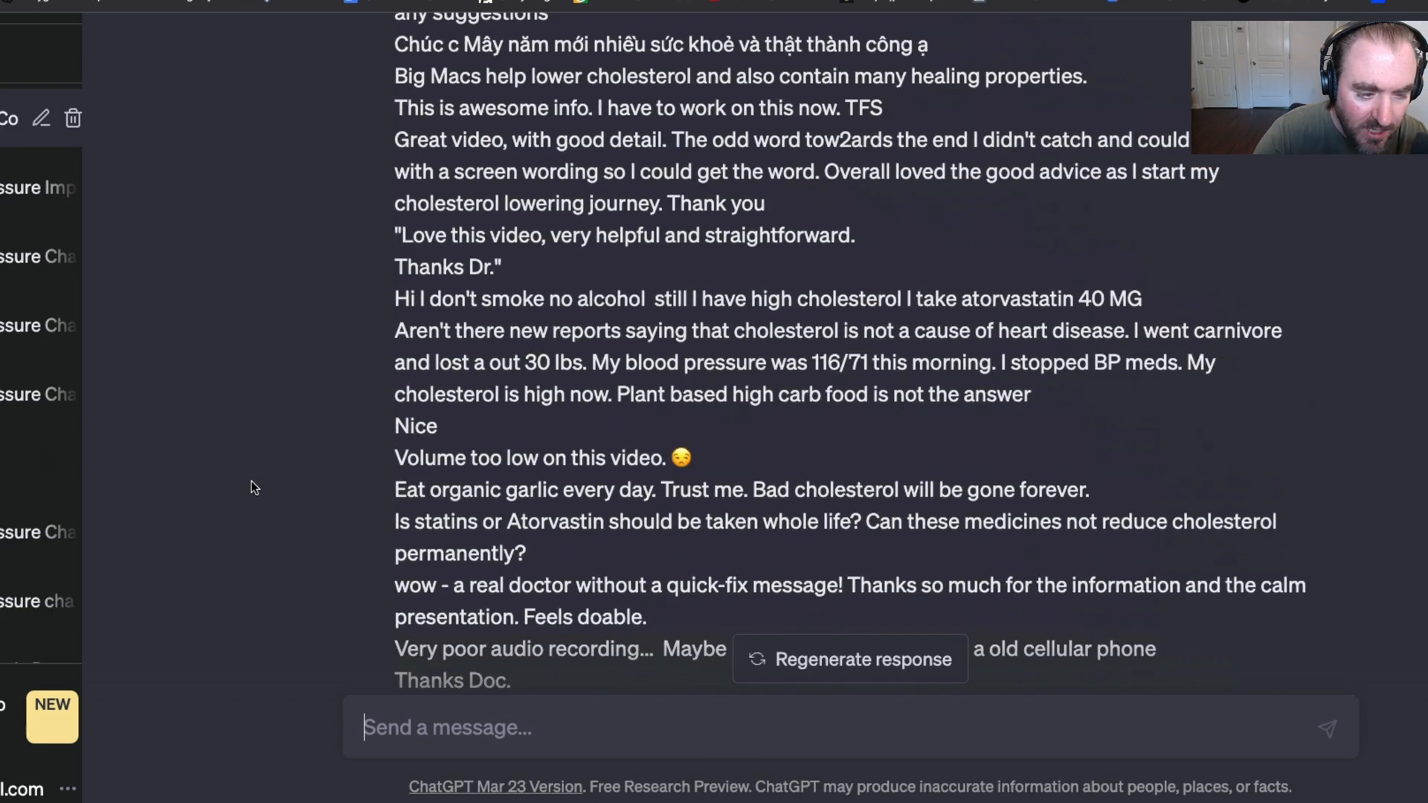
{"action": "scroll", "scroll_direction": "down", "scroll_amount": 3}
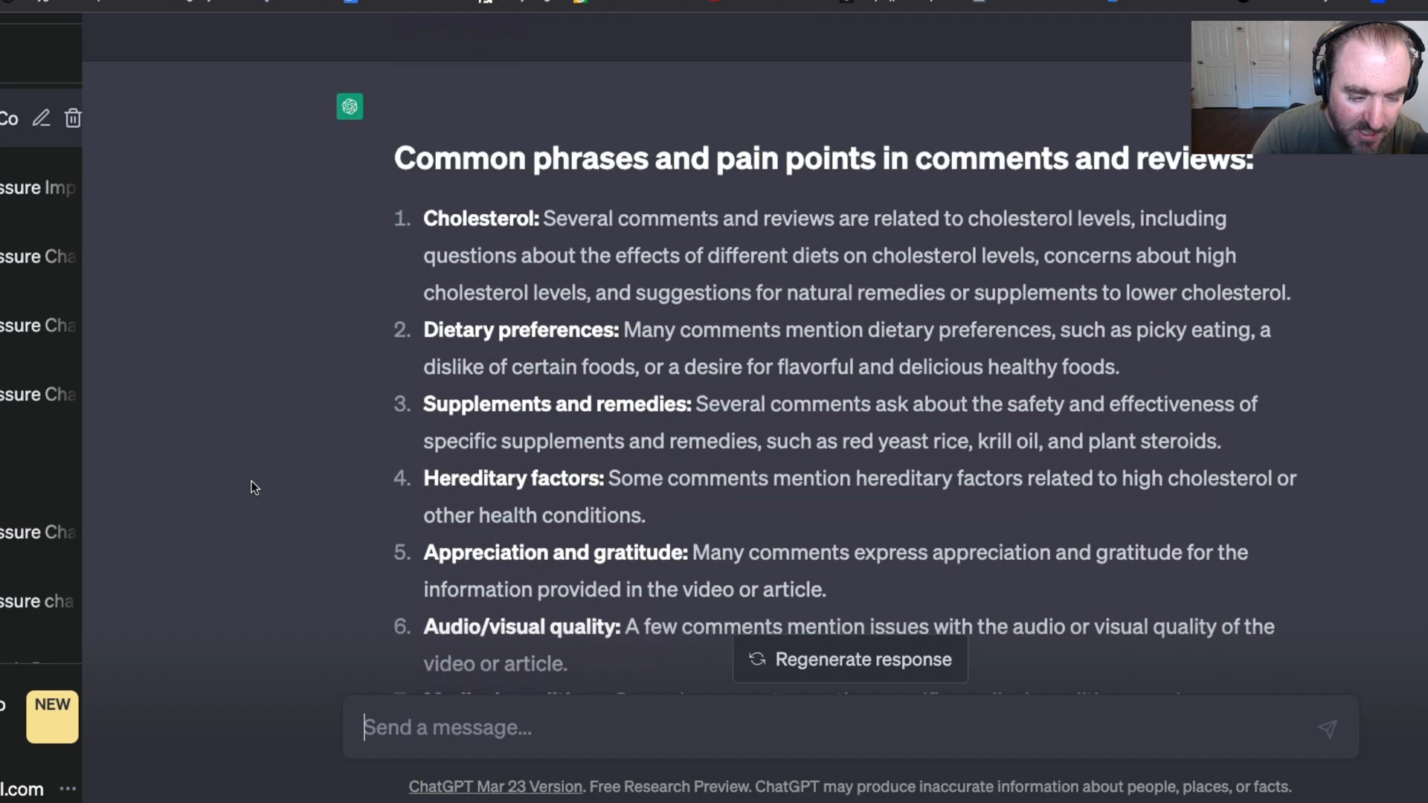
{"action": "scroll", "scroll_direction": "down", "scroll_amount": 3}
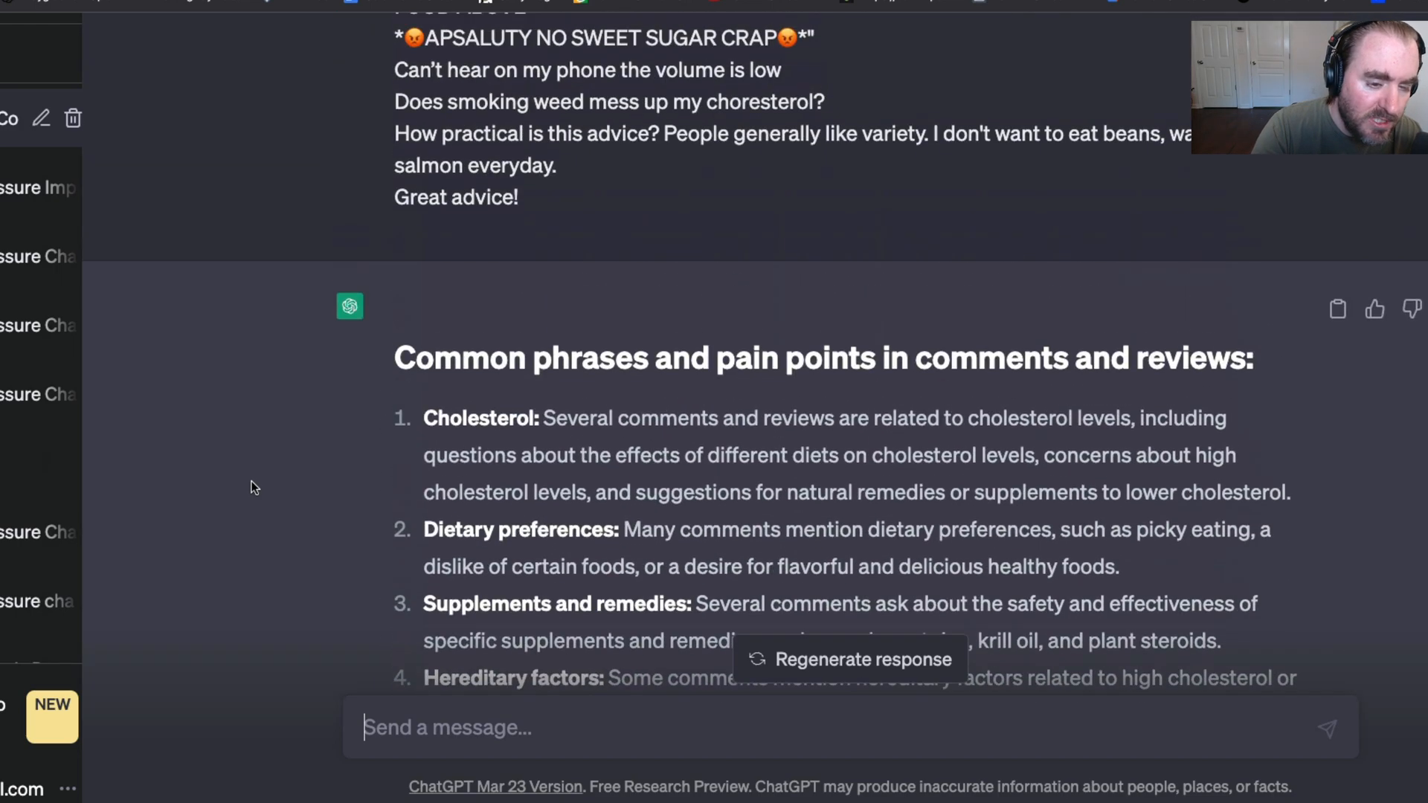
{"action": "scroll", "scroll_direction": "down", "scroll_amount": 3}
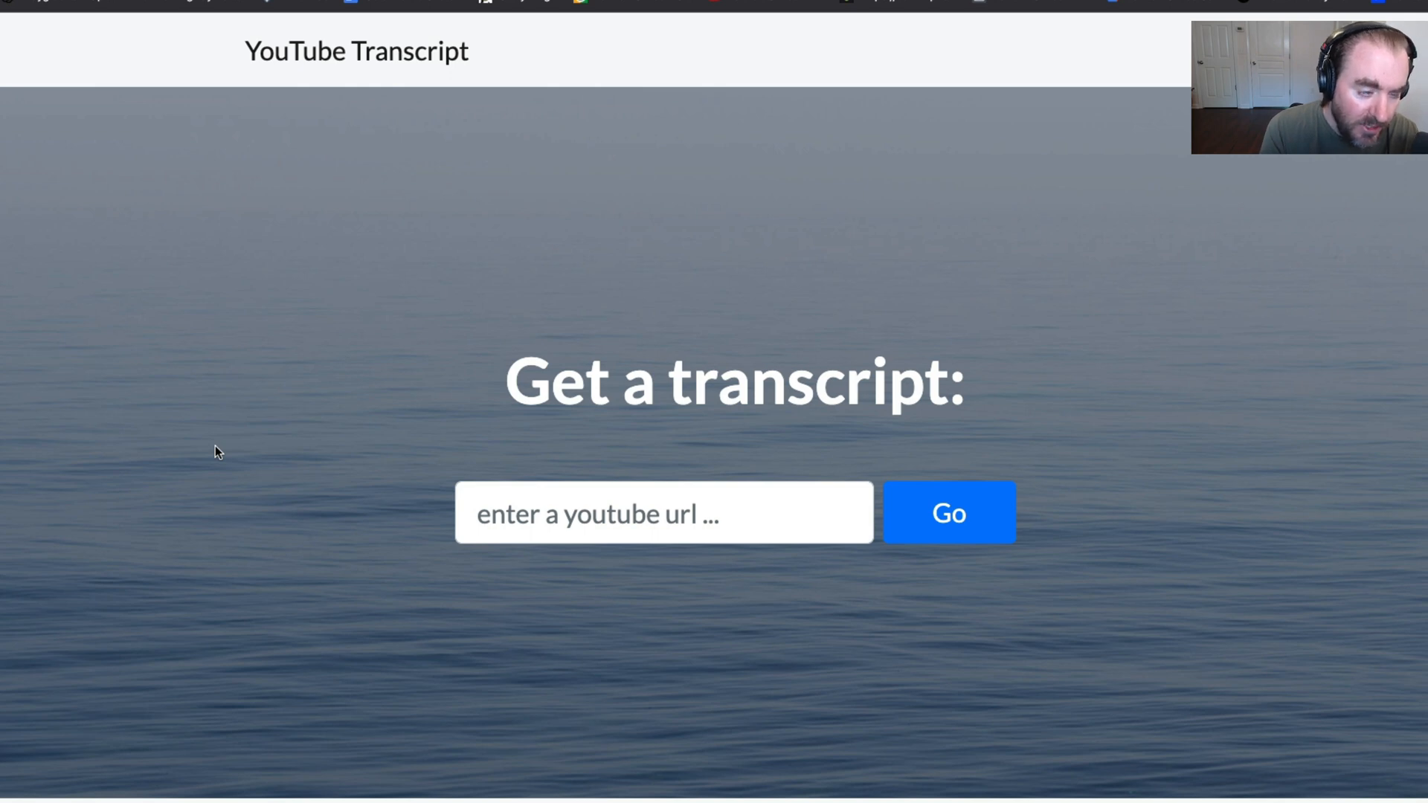
{"action": "mouse_move", "coordinate": [358, 296]}
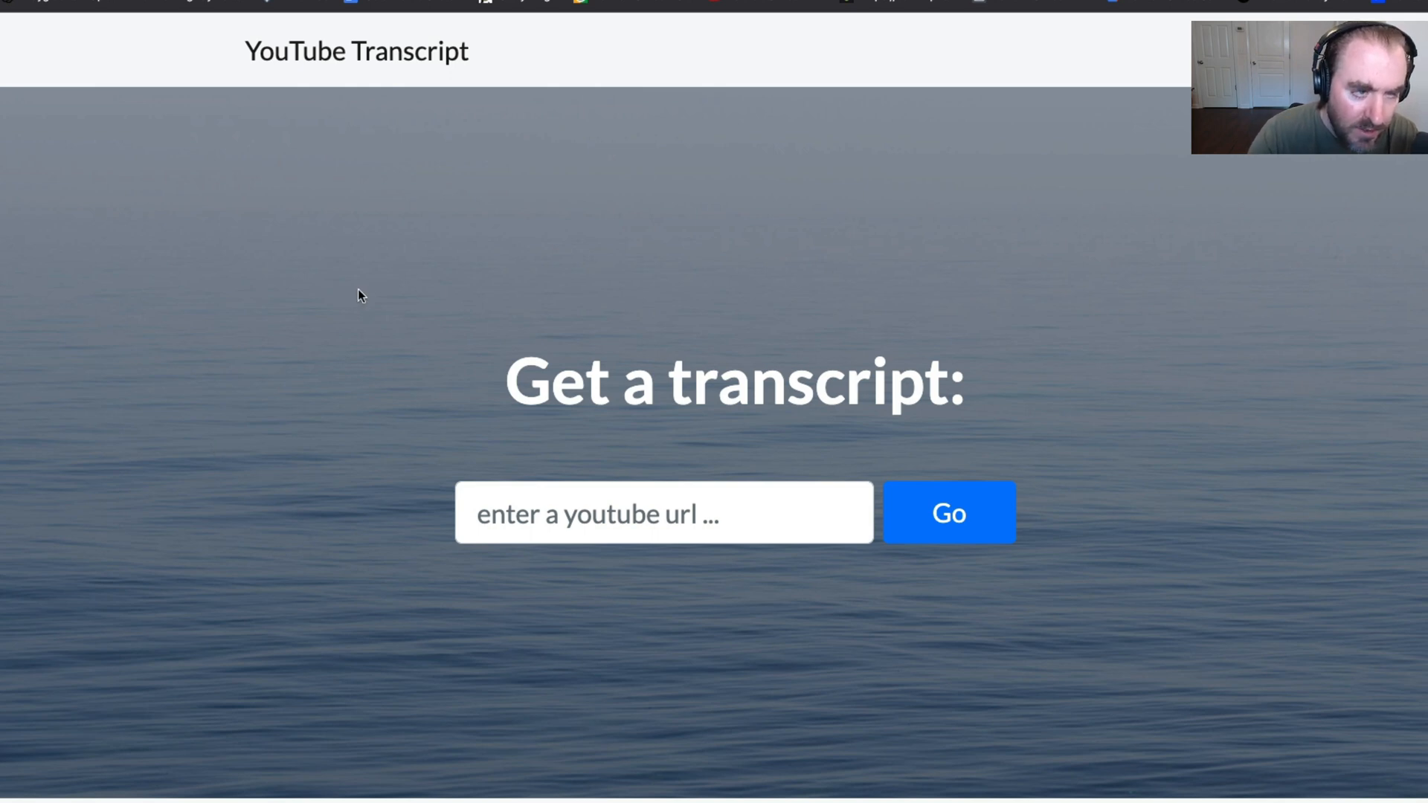